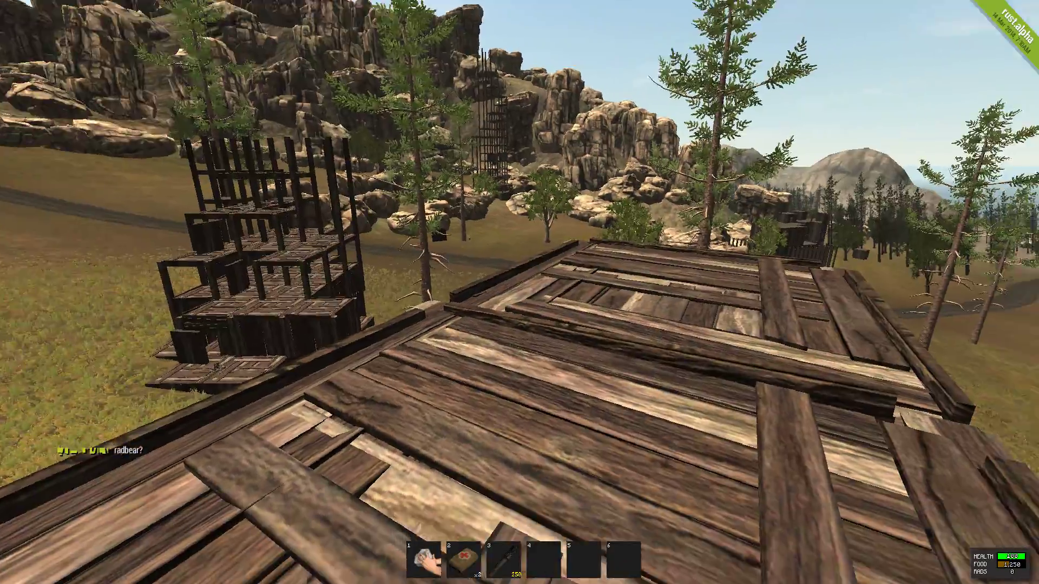
pyautogui.moveTo(519, 292)
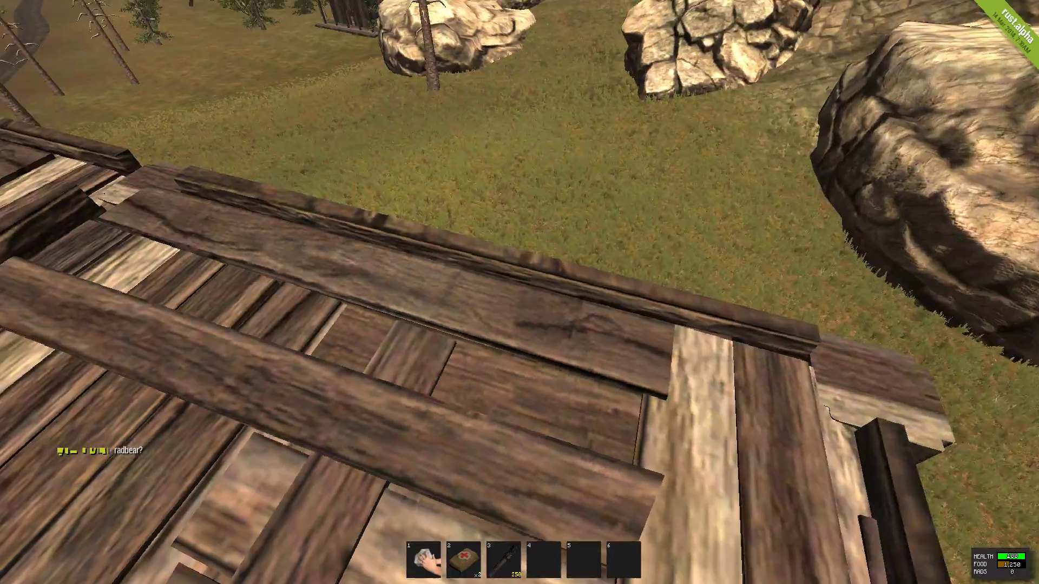
pyautogui.moveTo(519, 292)
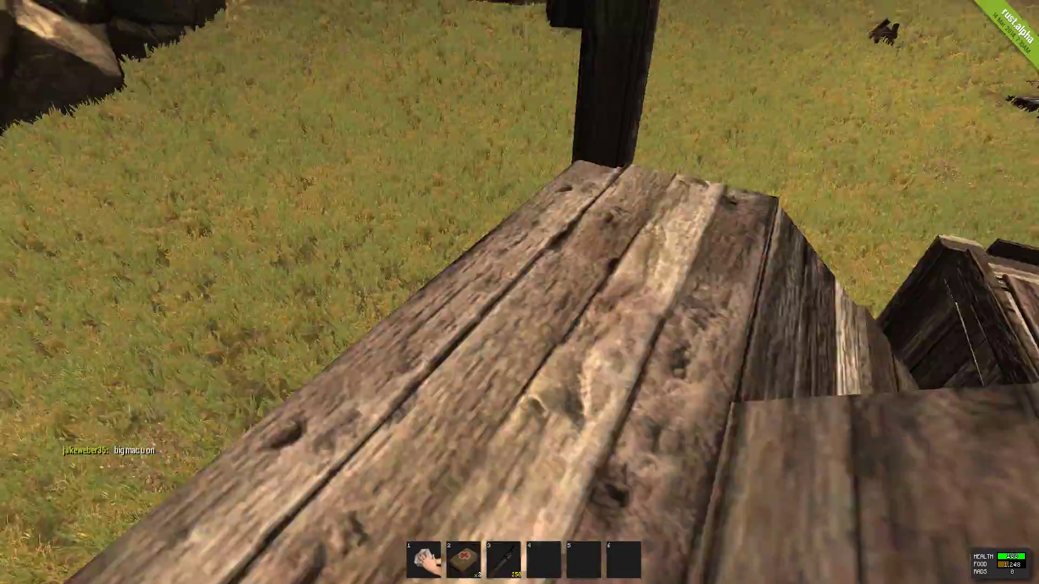
pyautogui.moveTo(519, 292)
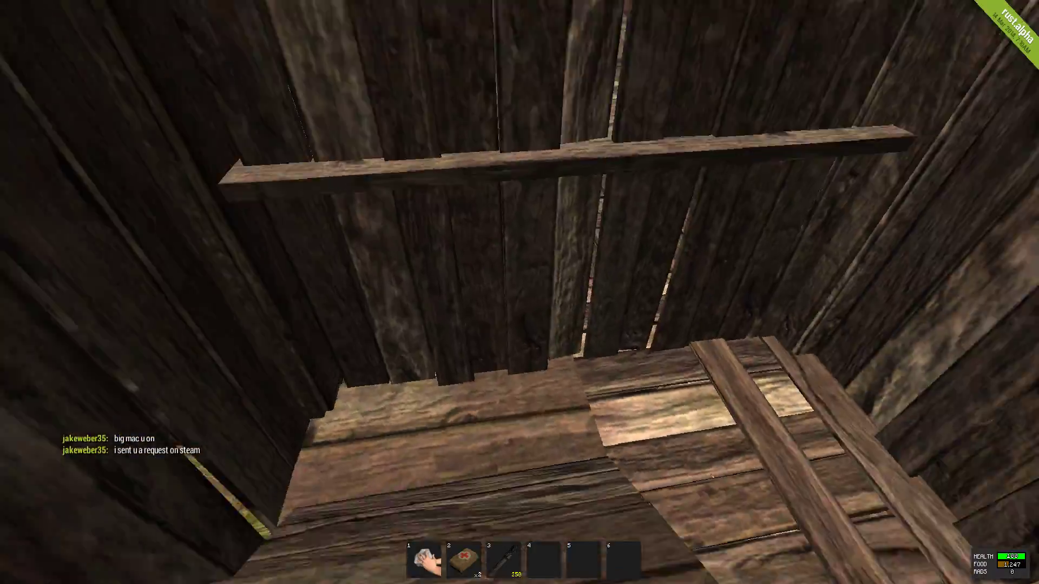
pyautogui.moveTo(519, 292)
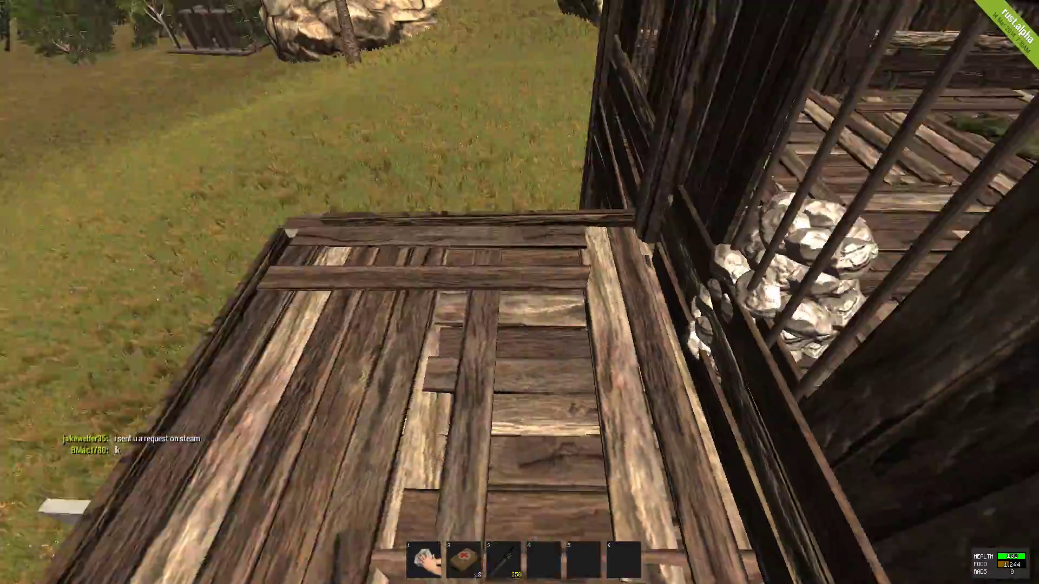
pyautogui.moveTo(519, 292)
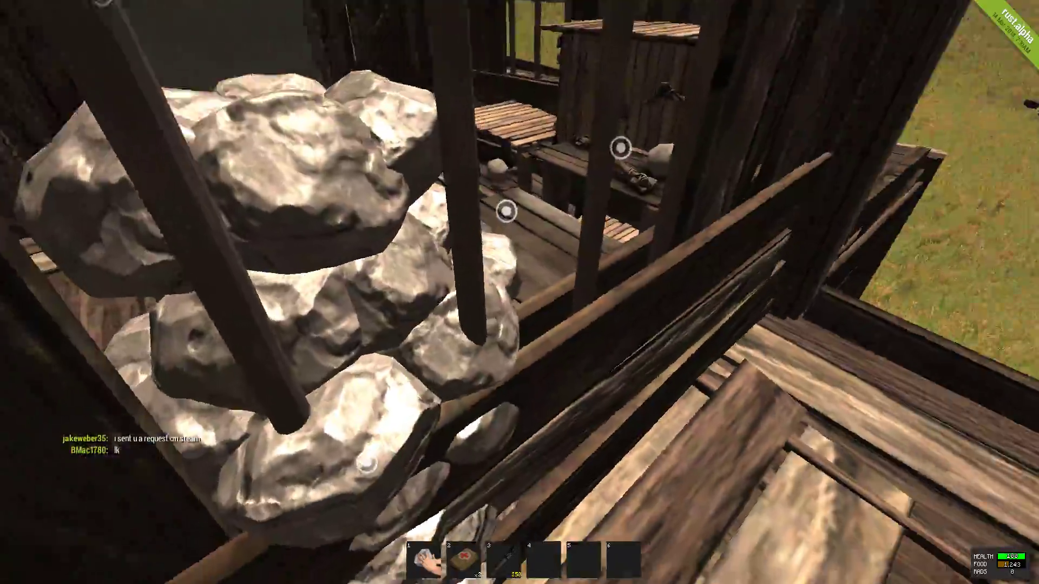
pyautogui.moveTo(519, 292)
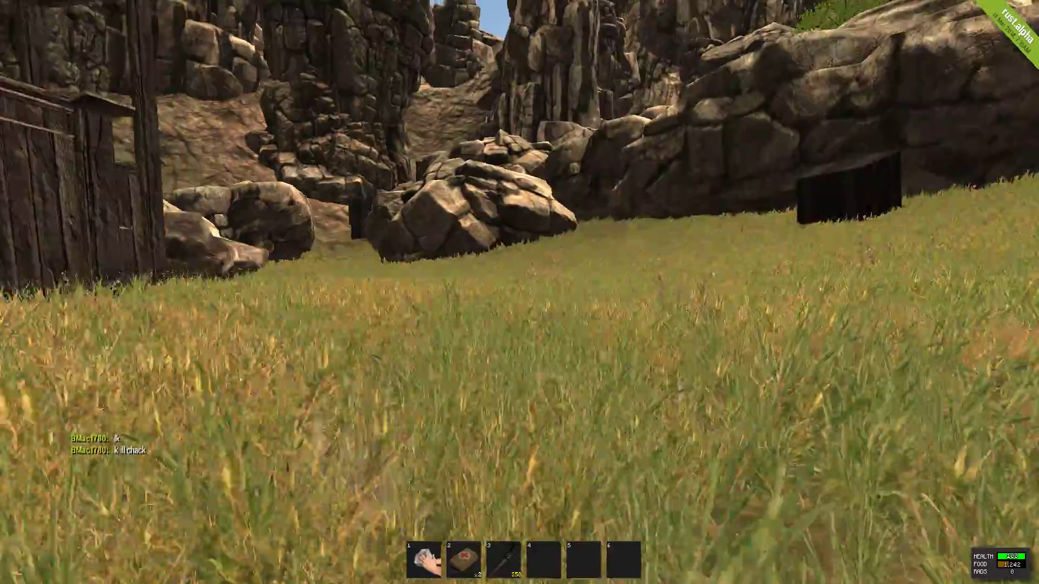
pyautogui.moveTo(519, 292)
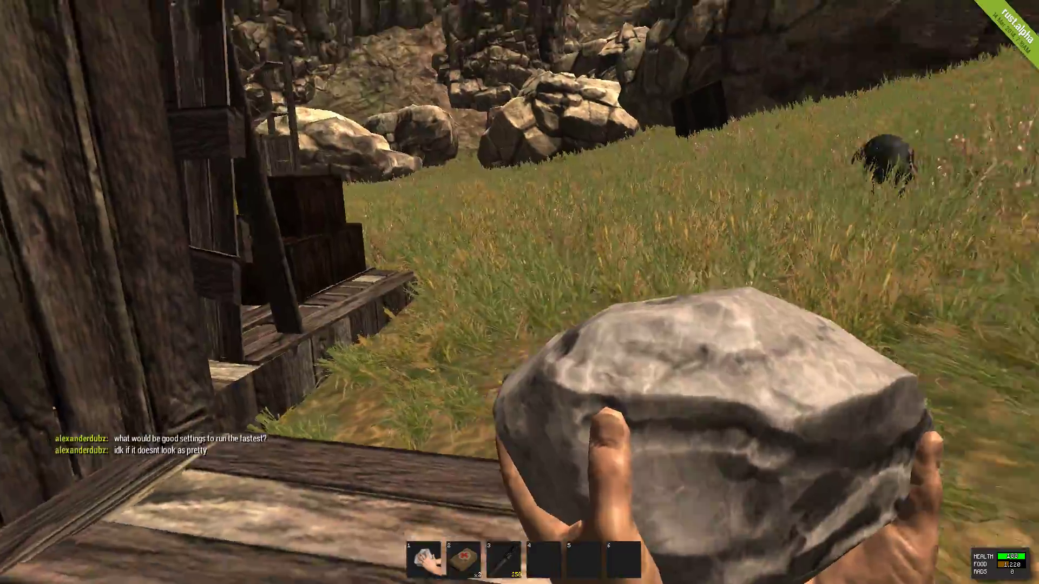
pyautogui.moveTo(519, 292)
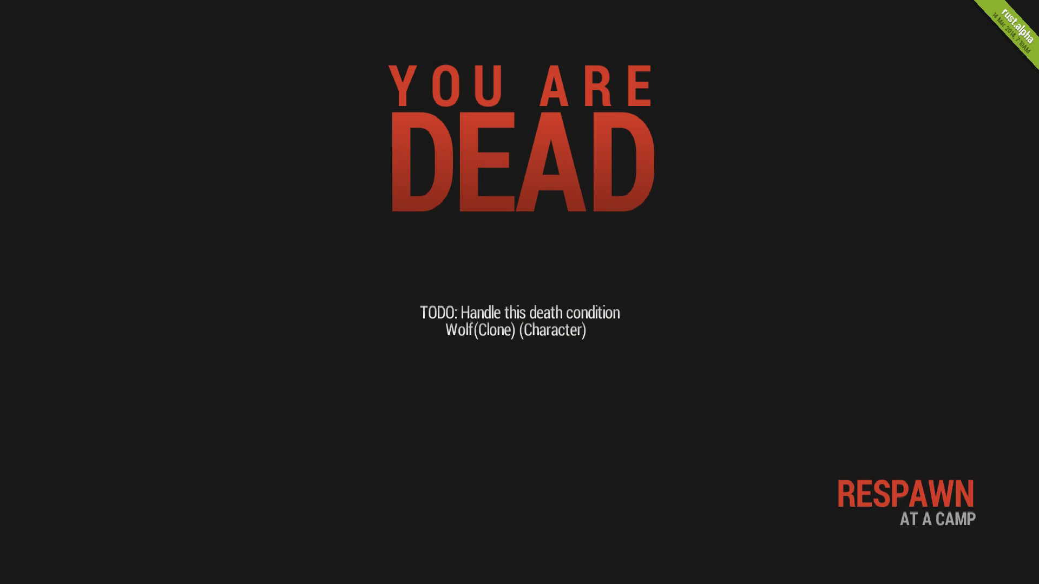
# - Respawn at a camp, check the inventory, and walk across the grassland toward the hut
pyautogui.click(917, 495)
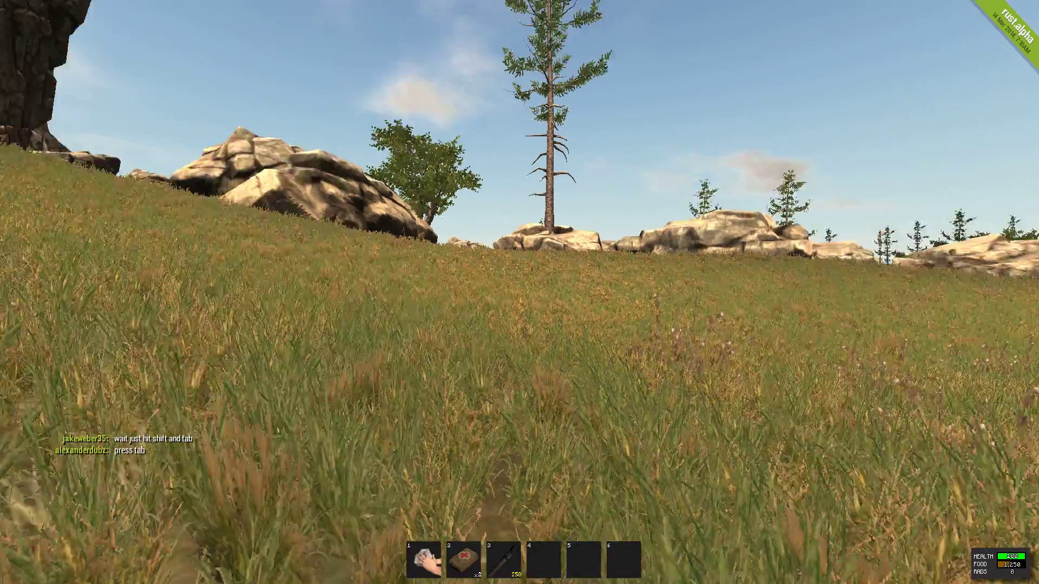
pyautogui.moveTo(519, 292)
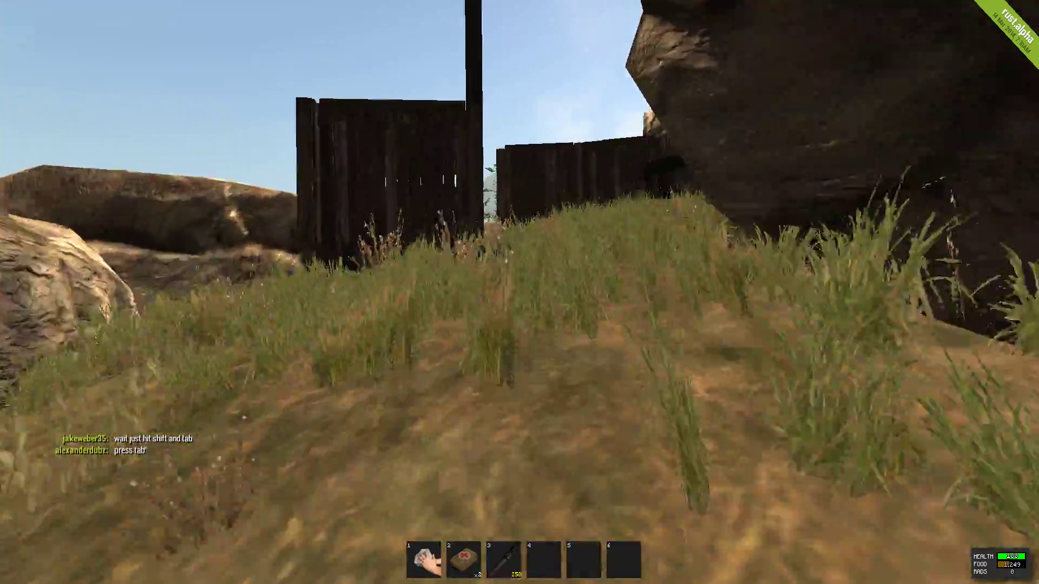
pyautogui.press('tab')
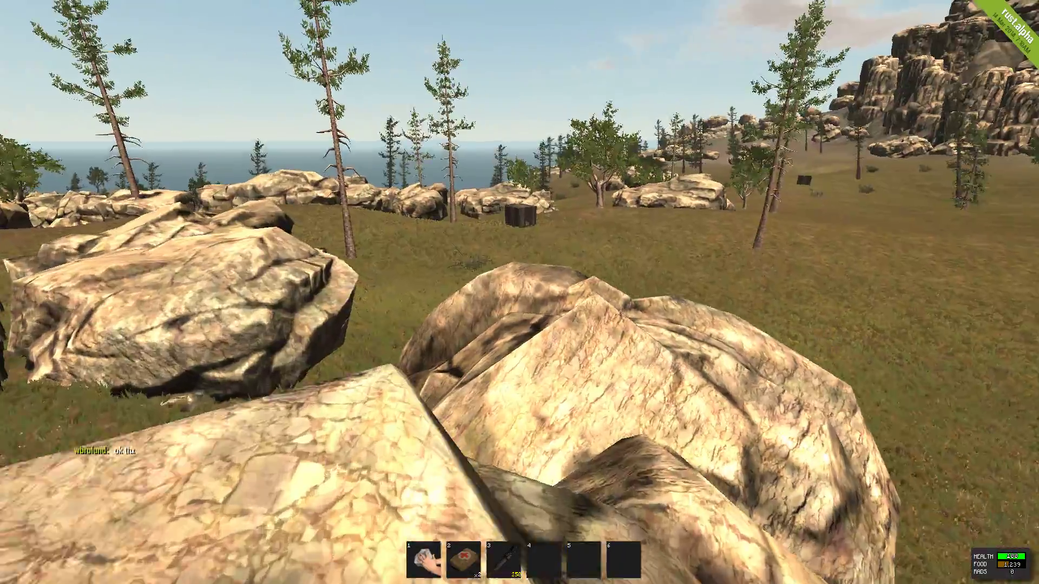
pyautogui.moveTo(519, 292)
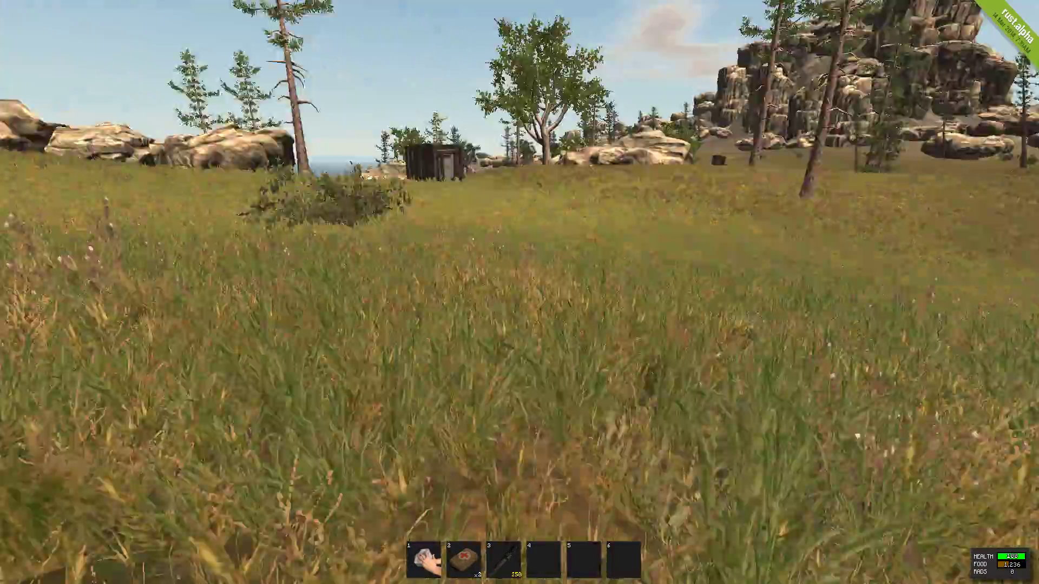
pyautogui.moveTo(519, 292)
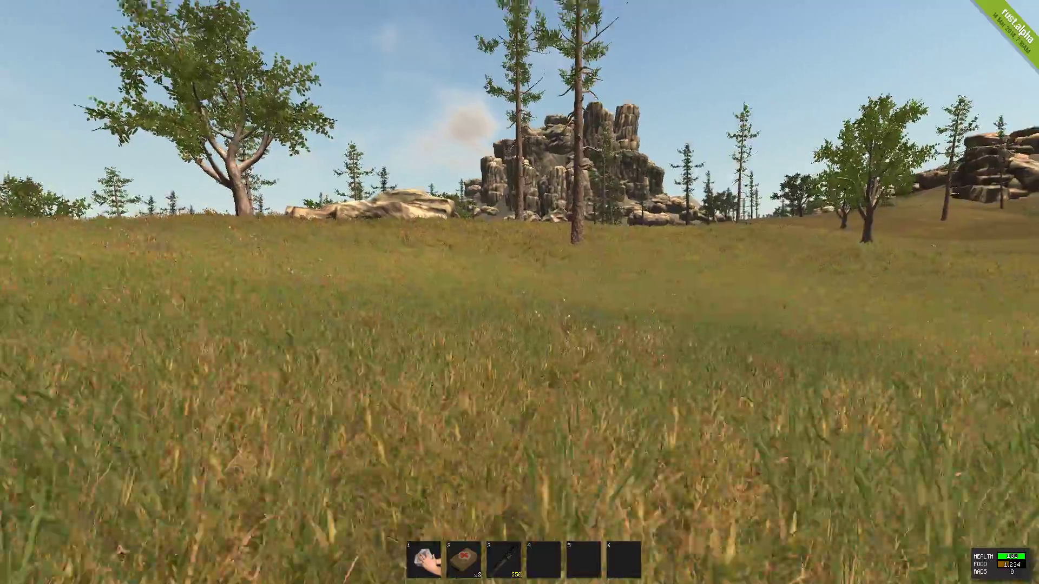
pyautogui.moveTo(519, 292)
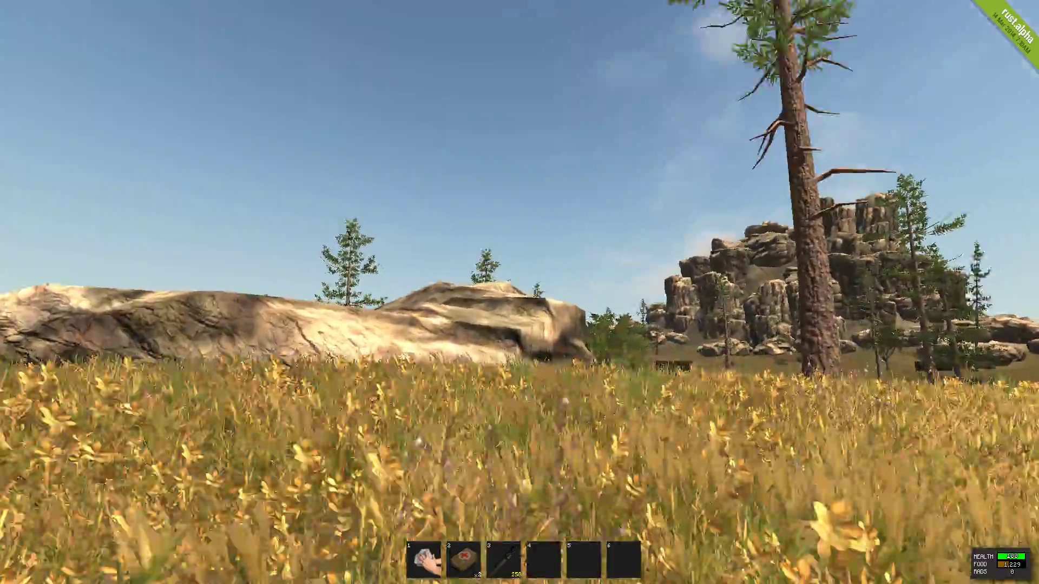
pyautogui.moveTo(520, 292)
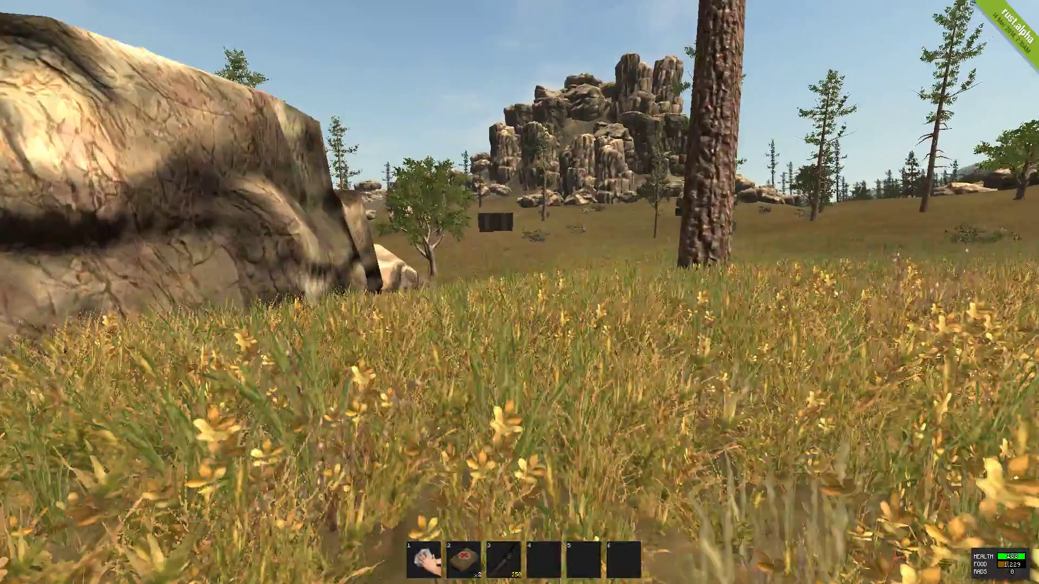
pyautogui.moveTo(519, 292)
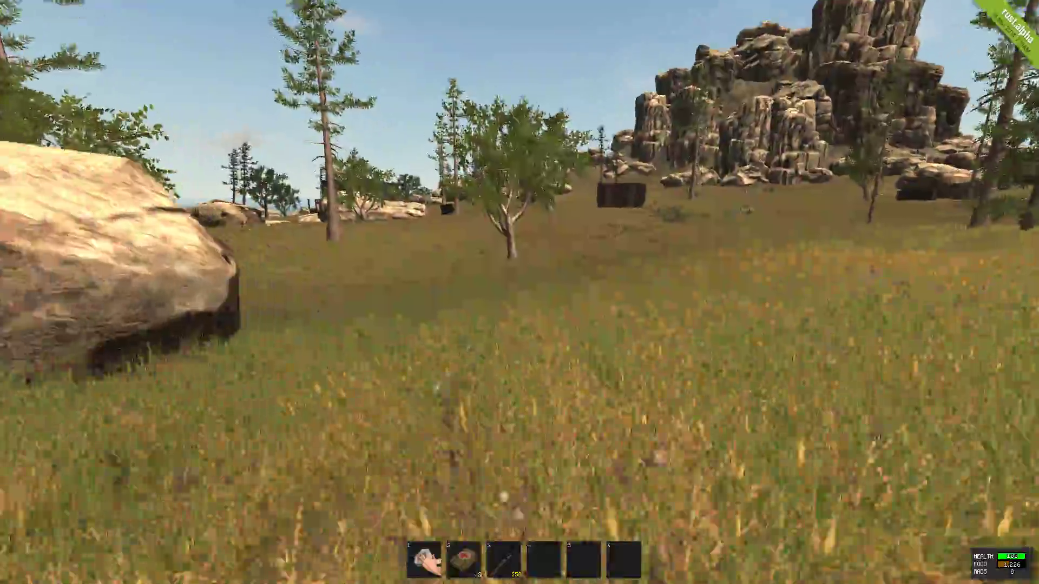
# - Run across the meadow past trees and boulders toward the rock formation with the hut
pyautogui.press('tab')
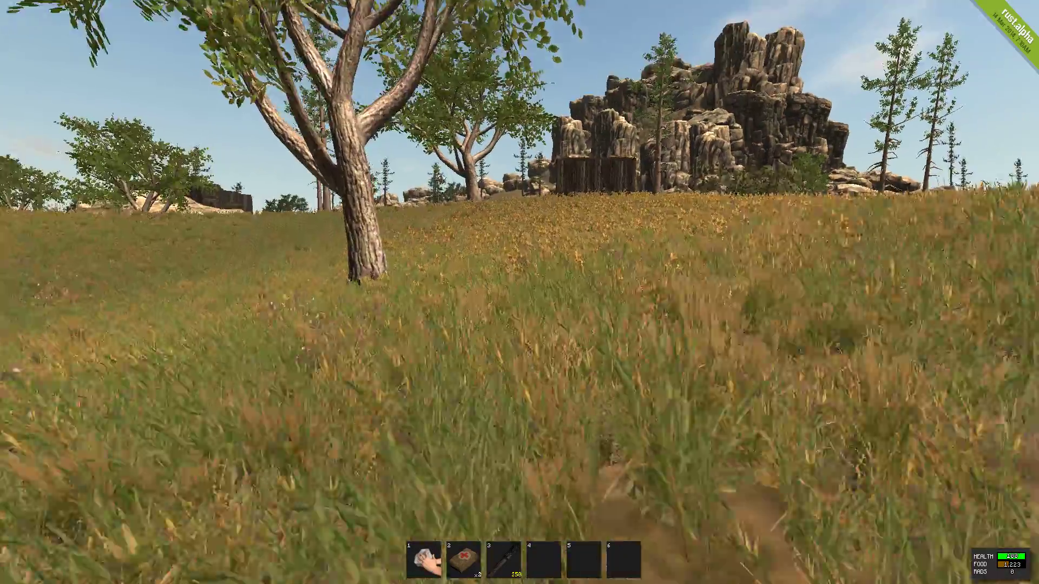
pyautogui.moveTo(519, 292)
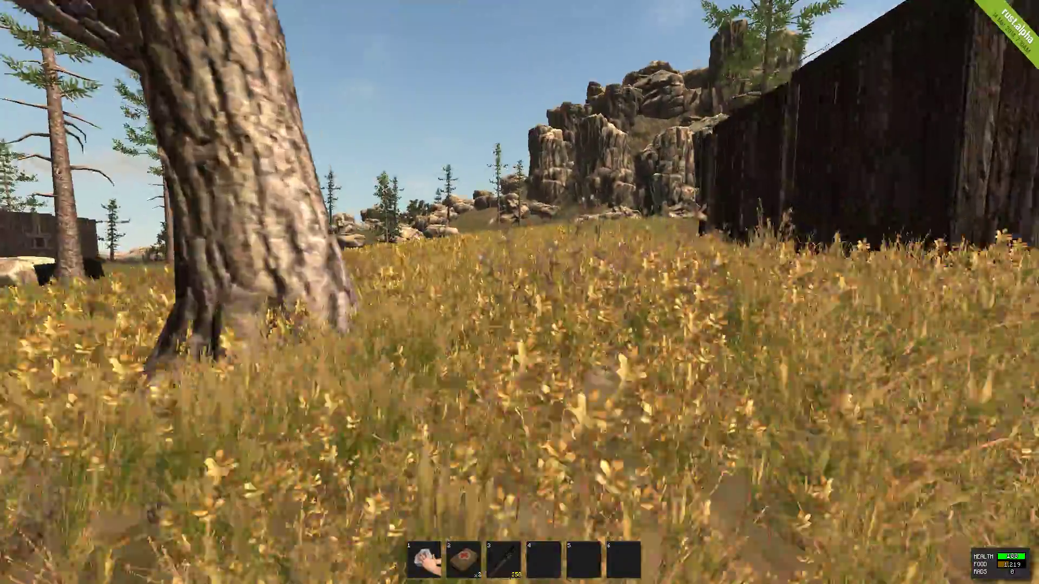
pyautogui.moveTo(519, 292)
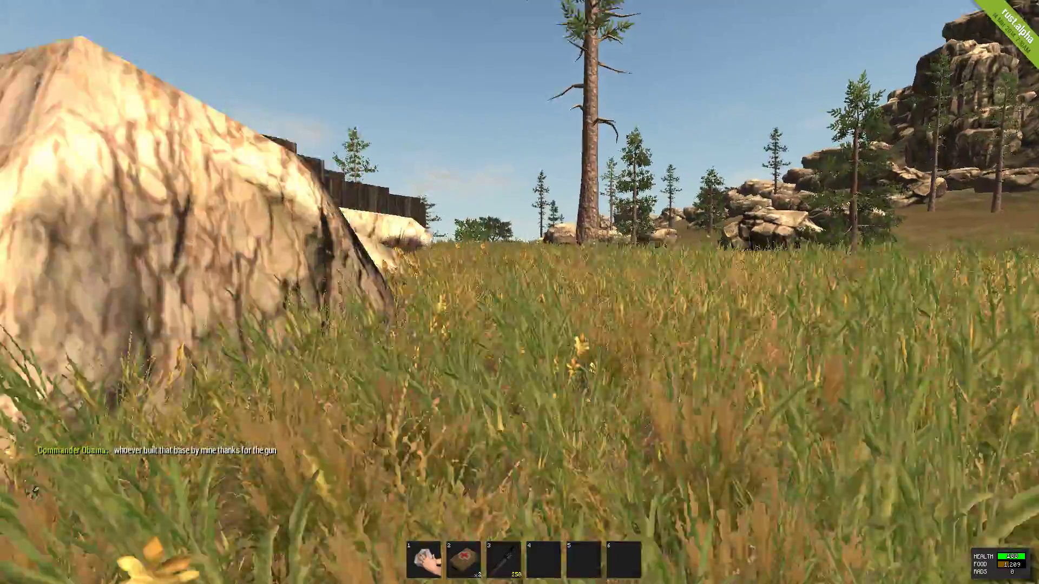
pyautogui.moveTo(519, 292)
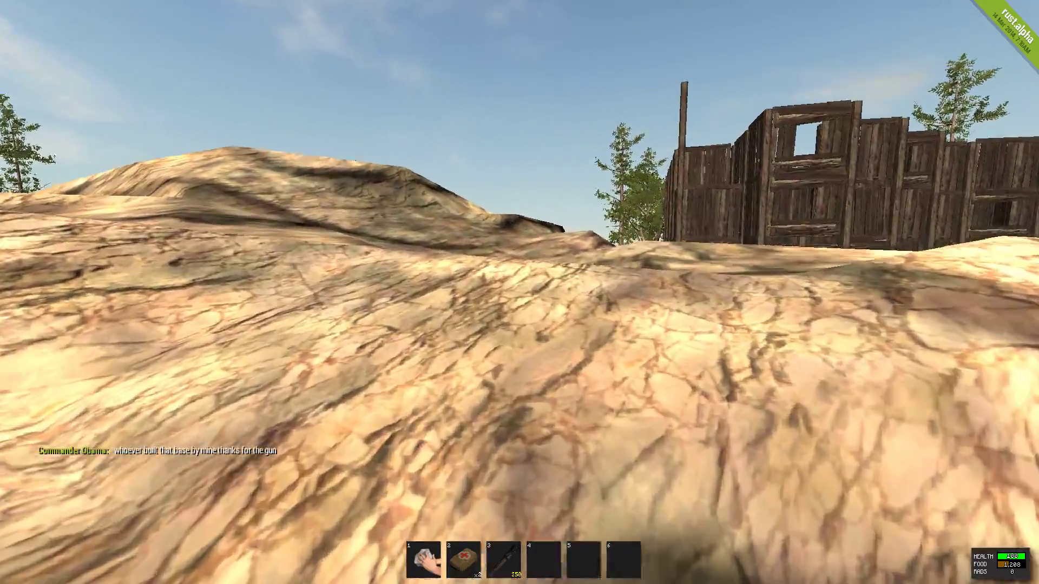
pyautogui.moveTo(520, 292)
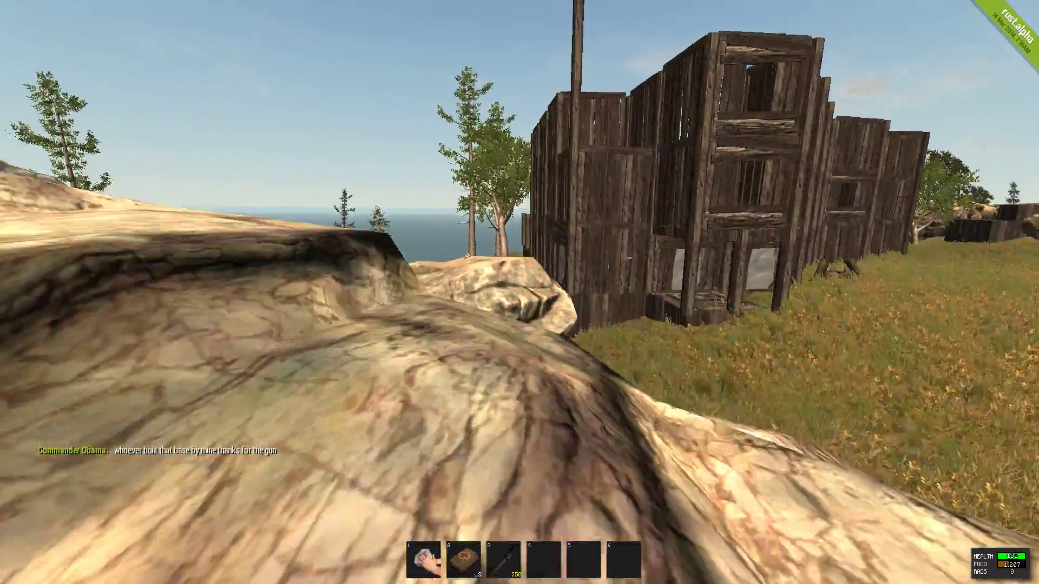
pyautogui.moveTo(520, 292)
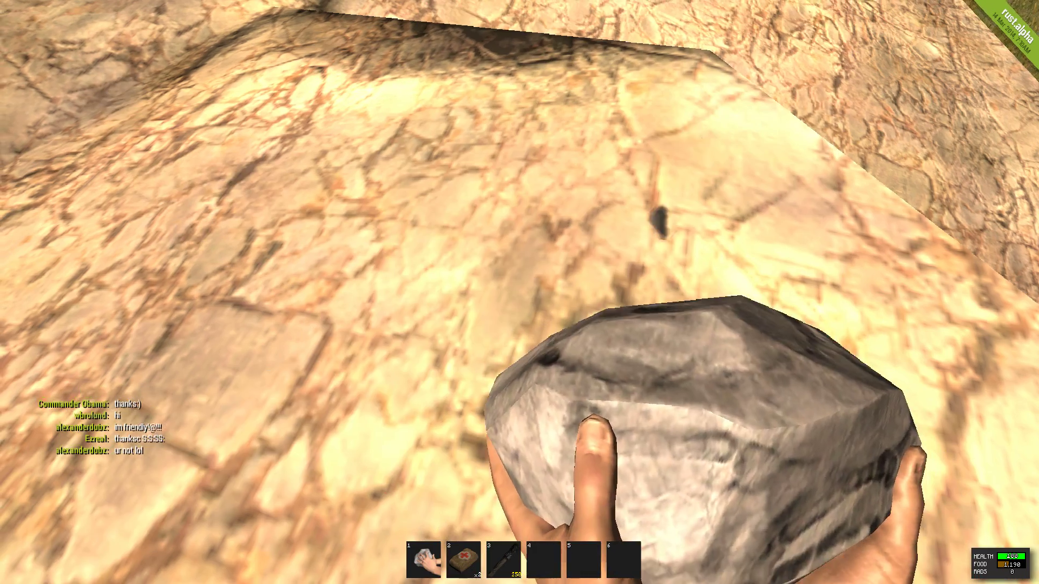
# - Harvest 7 wood from the log with the rock, checking the inventory along the way
pyautogui.press('tab')
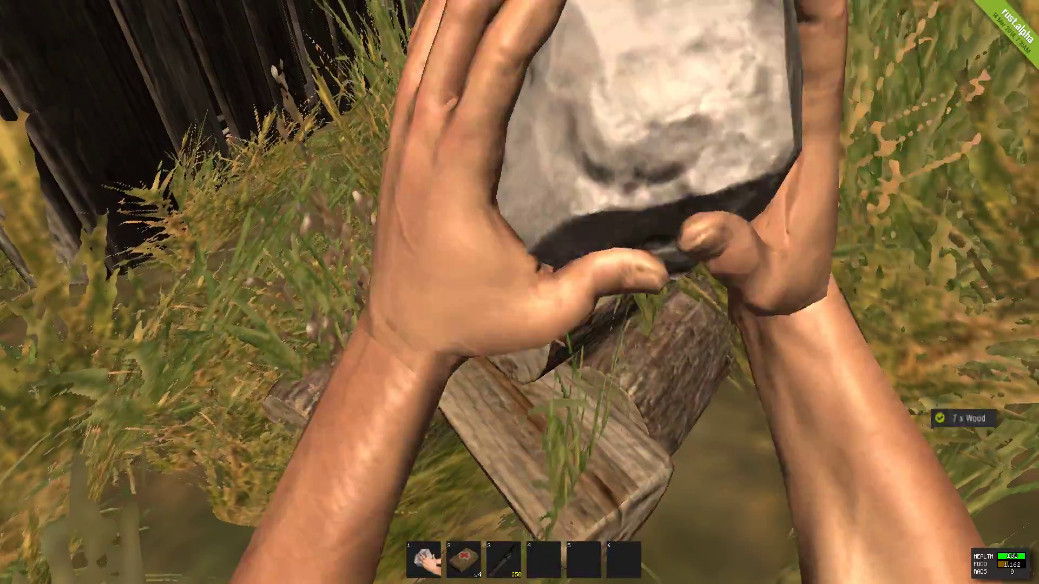
pyautogui.press('Tab')
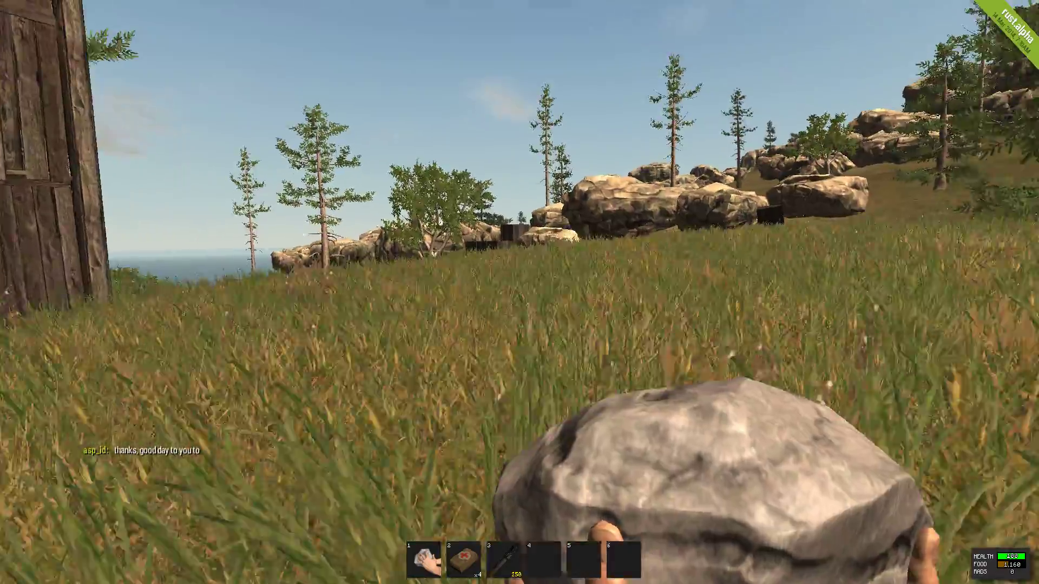
pyautogui.moveTo(519, 292)
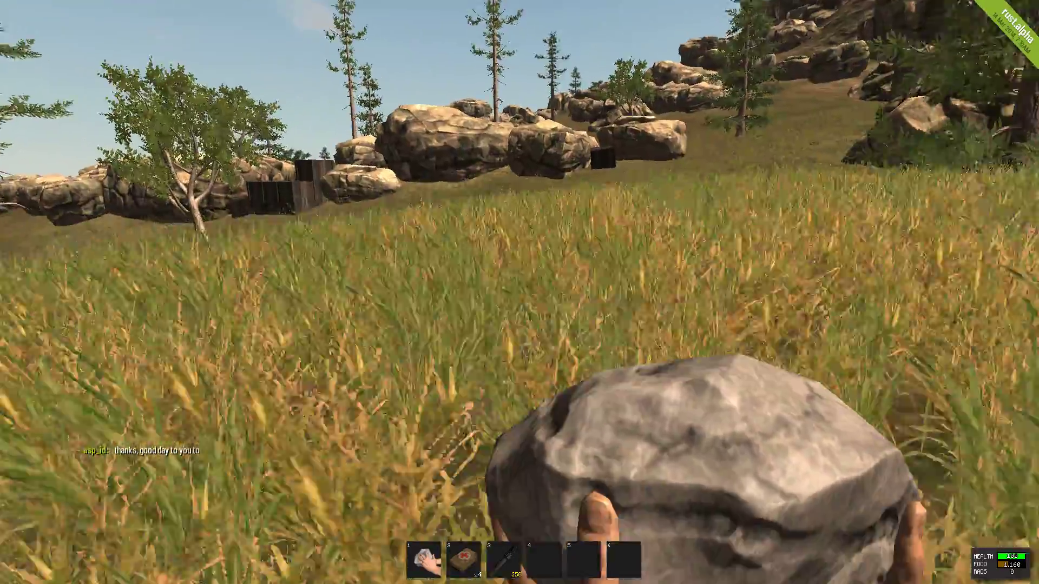
pyautogui.moveTo(520, 292)
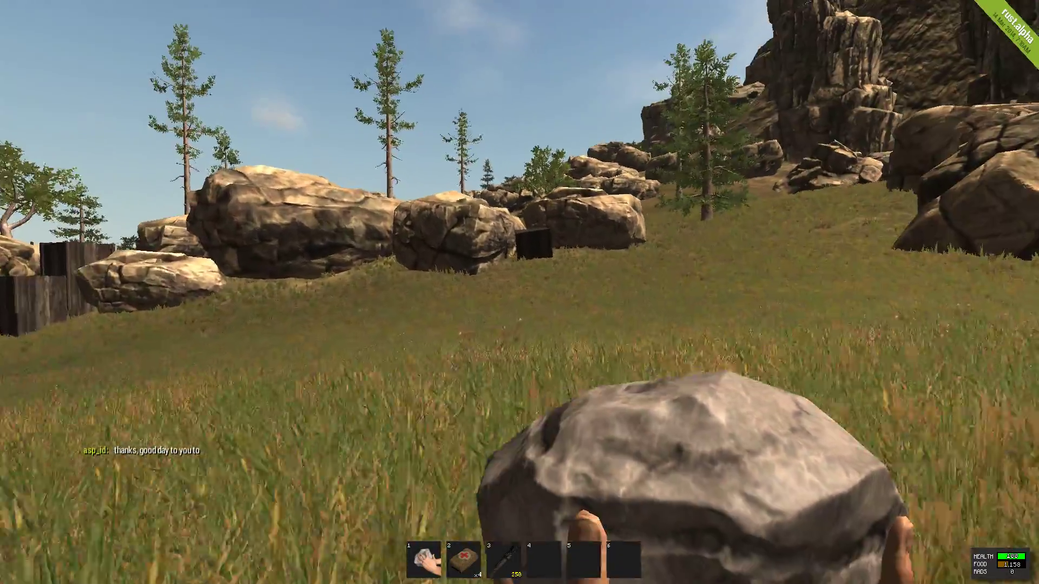
pyautogui.moveTo(519, 292)
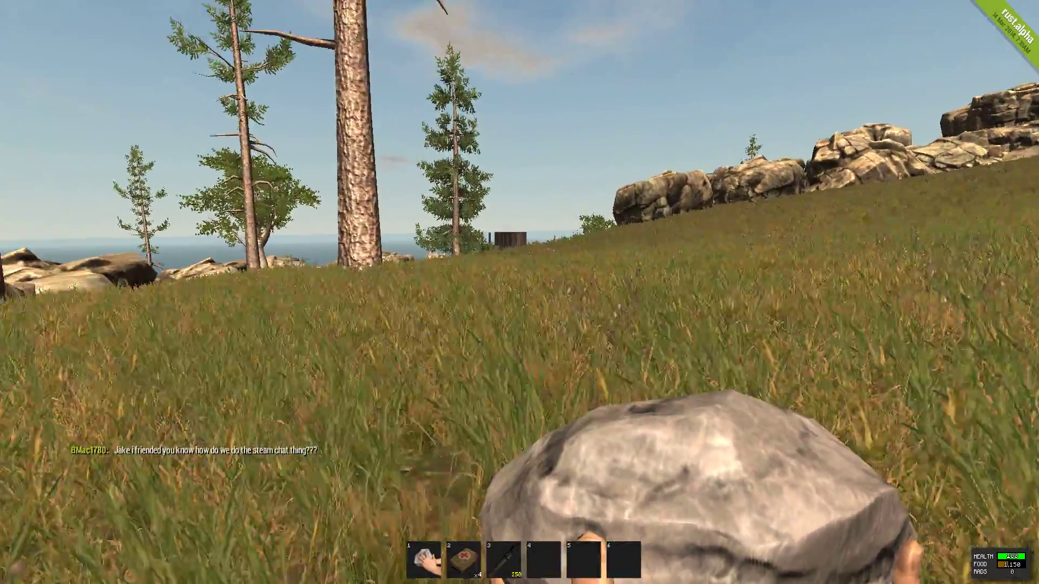
pyautogui.moveTo(520, 292)
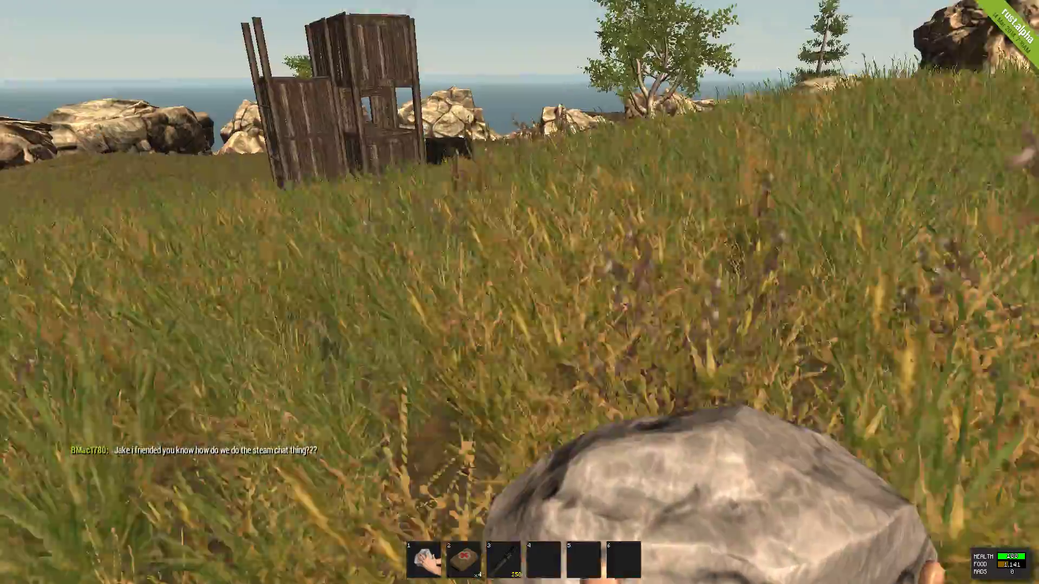
pyautogui.moveTo(519, 292)
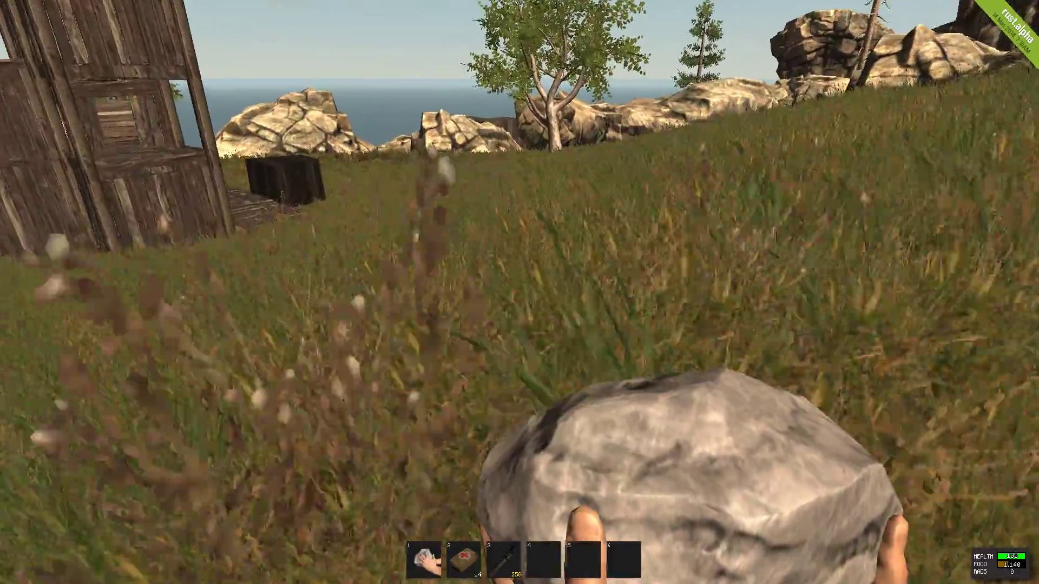
pyautogui.moveTo(519, 292)
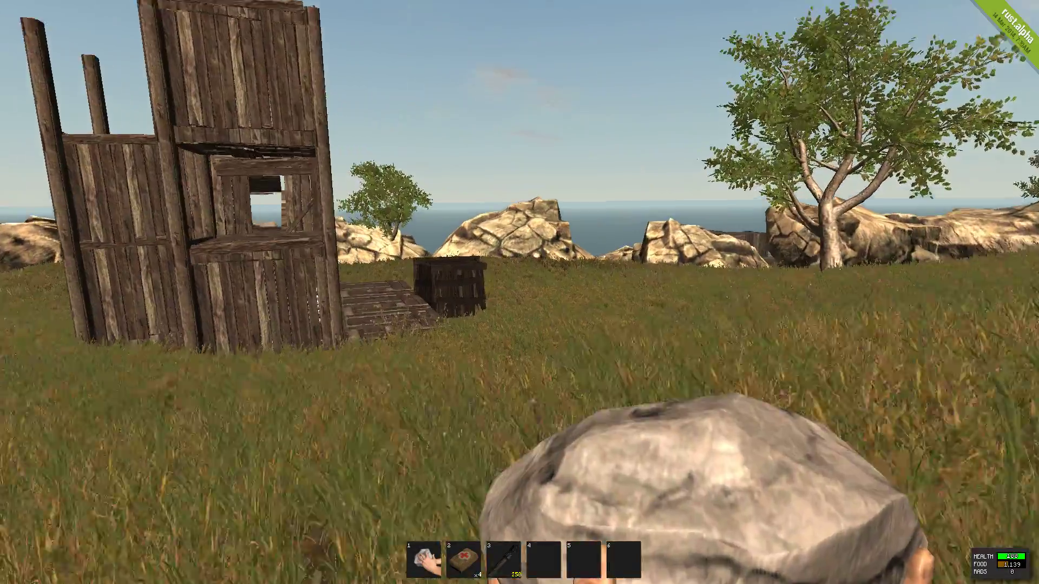
pyautogui.moveTo(519, 292)
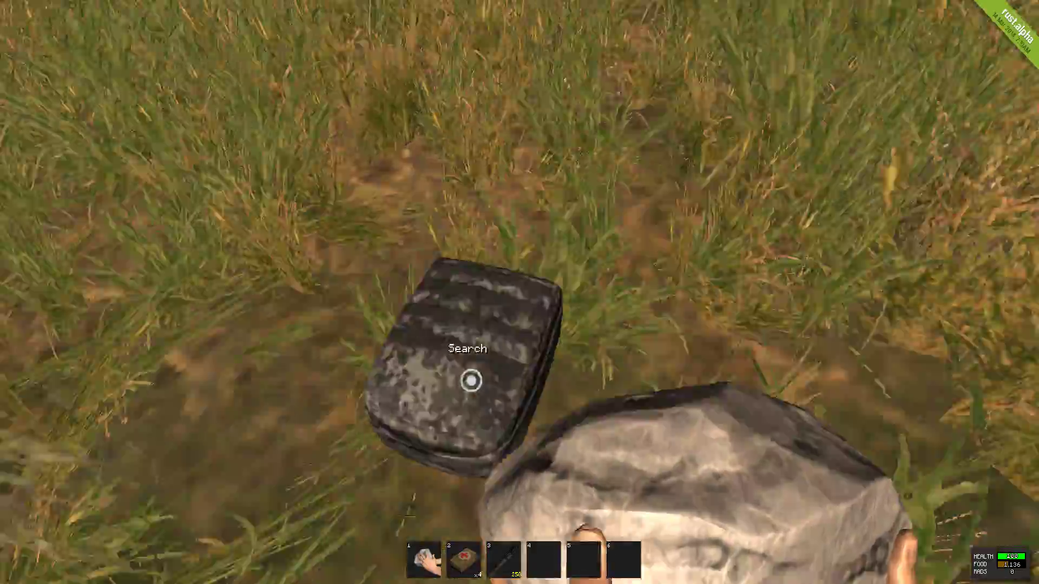
# - Search the dropped bag on the grass, then walk into the wooden shack
pyautogui.click(466, 381)
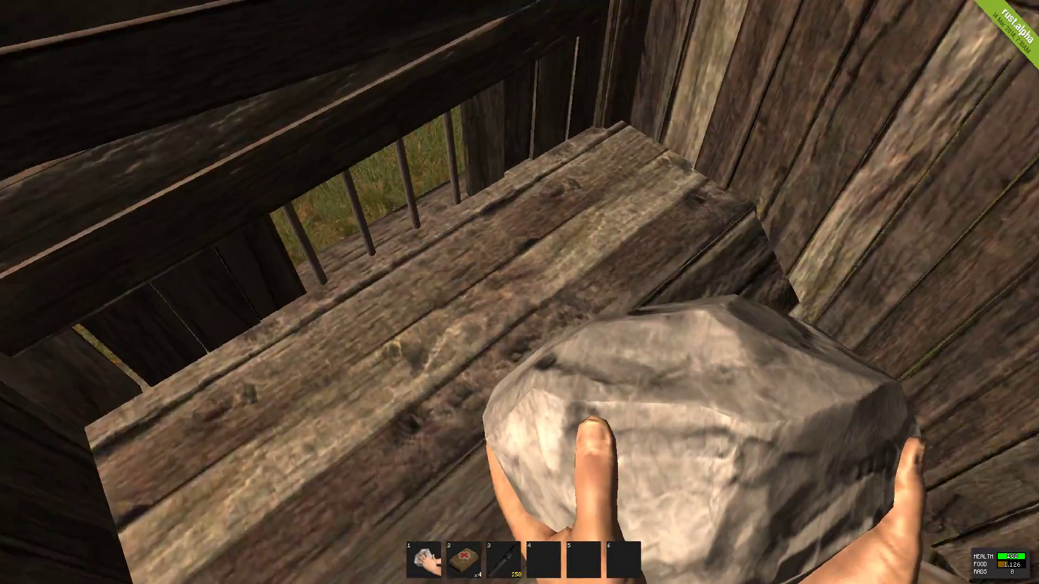
pyautogui.moveTo(520, 292)
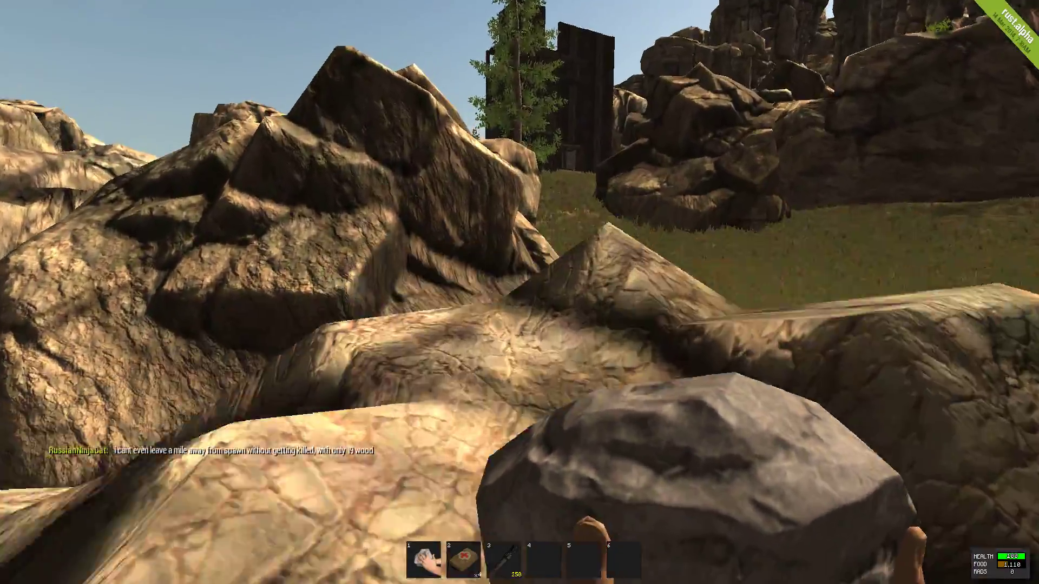
pyautogui.moveTo(519, 292)
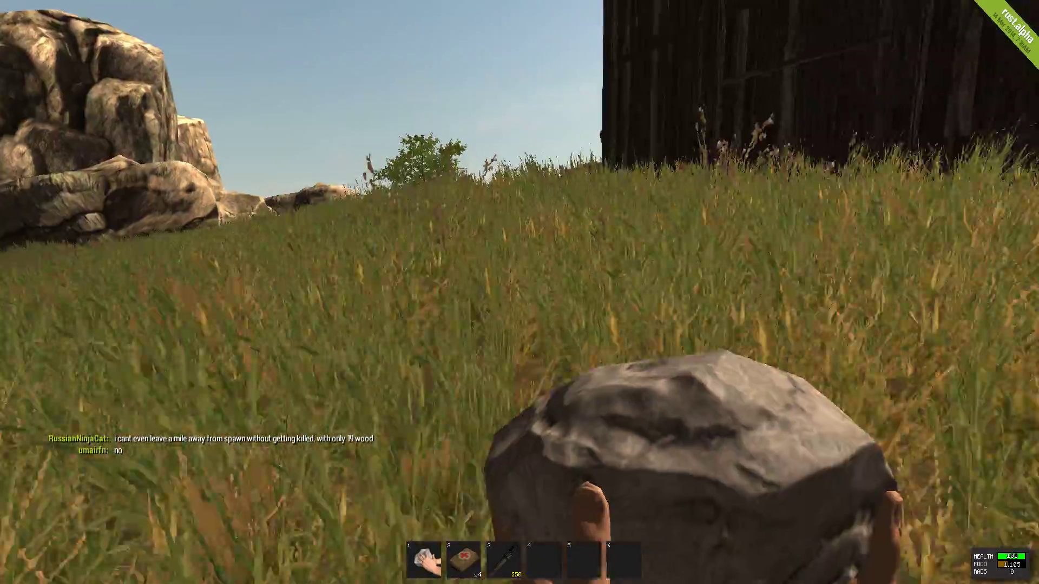
pyautogui.moveTo(519, 292)
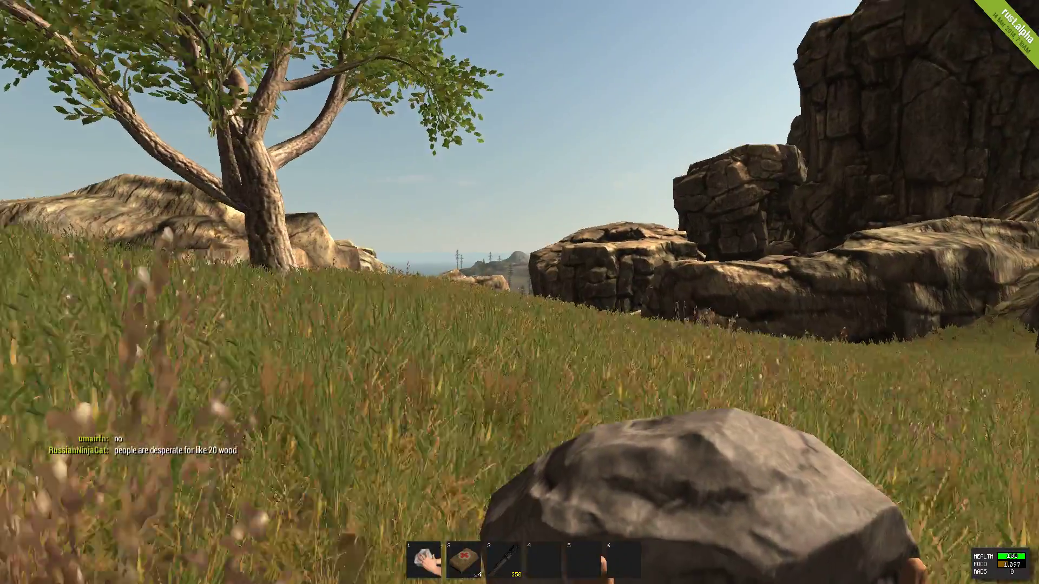
pyautogui.moveTo(520, 198)
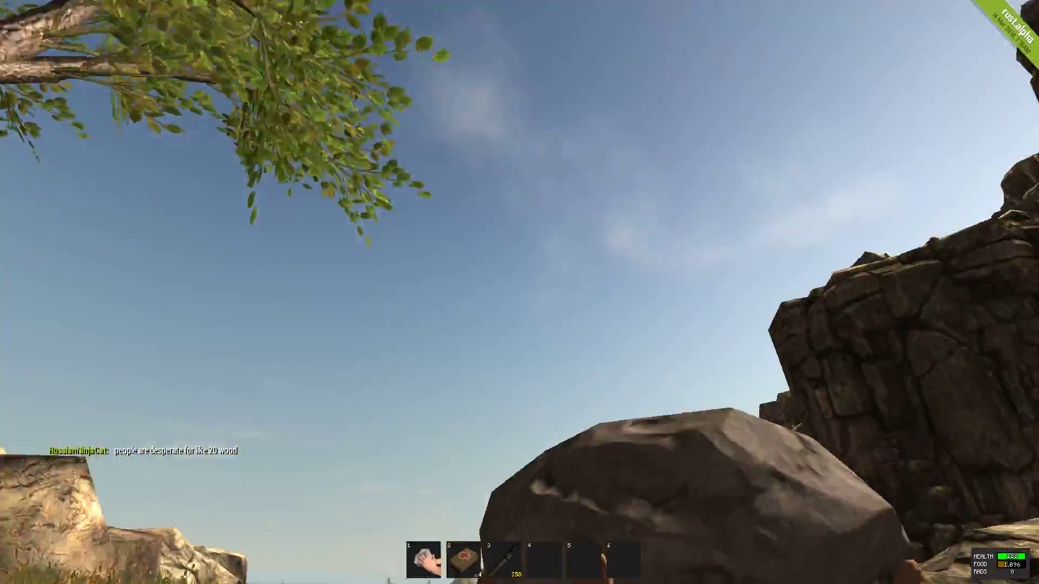
pyautogui.moveTo(519, 292)
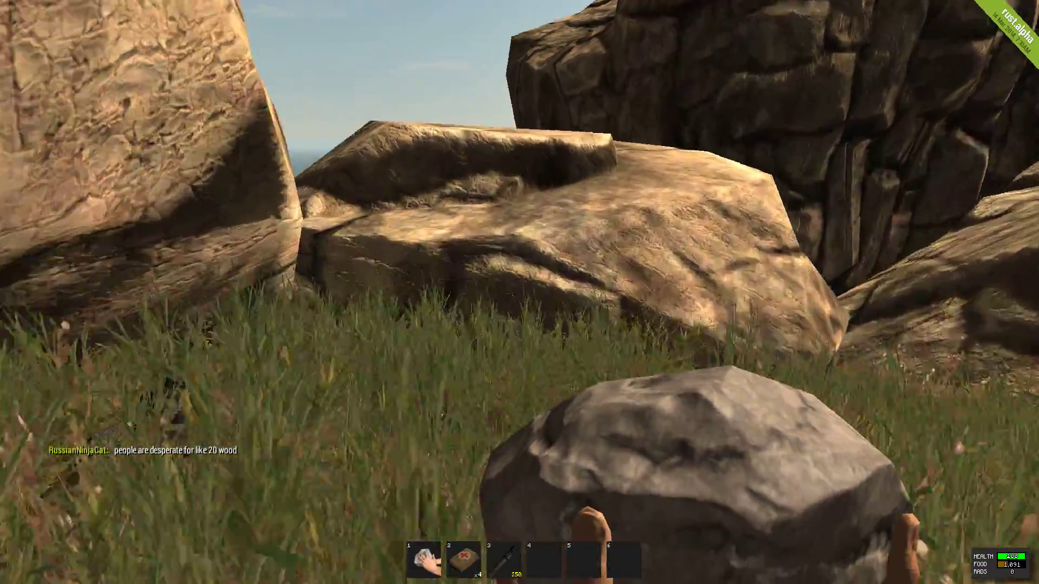
pyautogui.moveTo(520, 292)
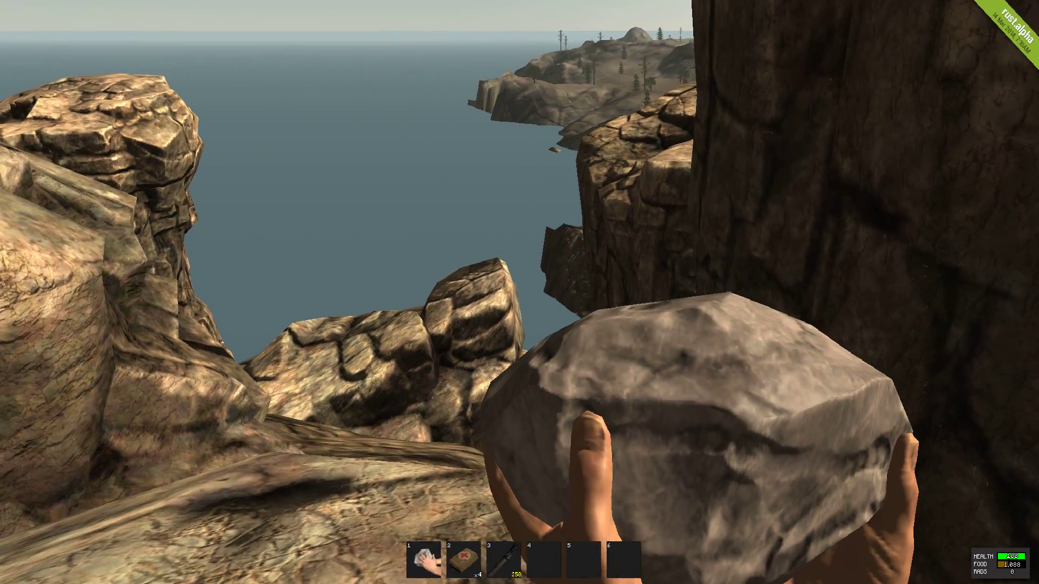
pyautogui.moveTo(519, 292)
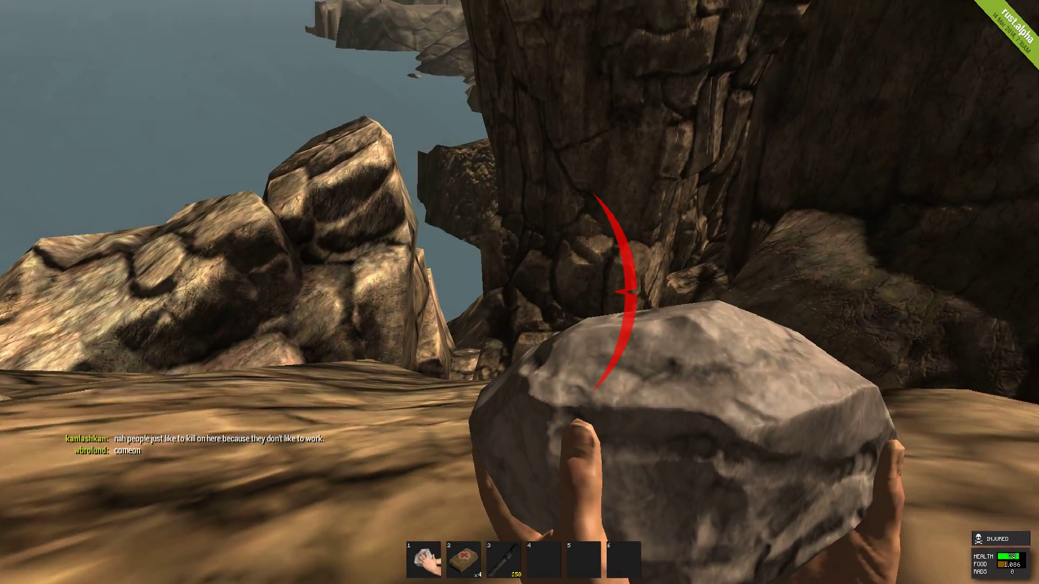
pyautogui.moveTo(519, 292)
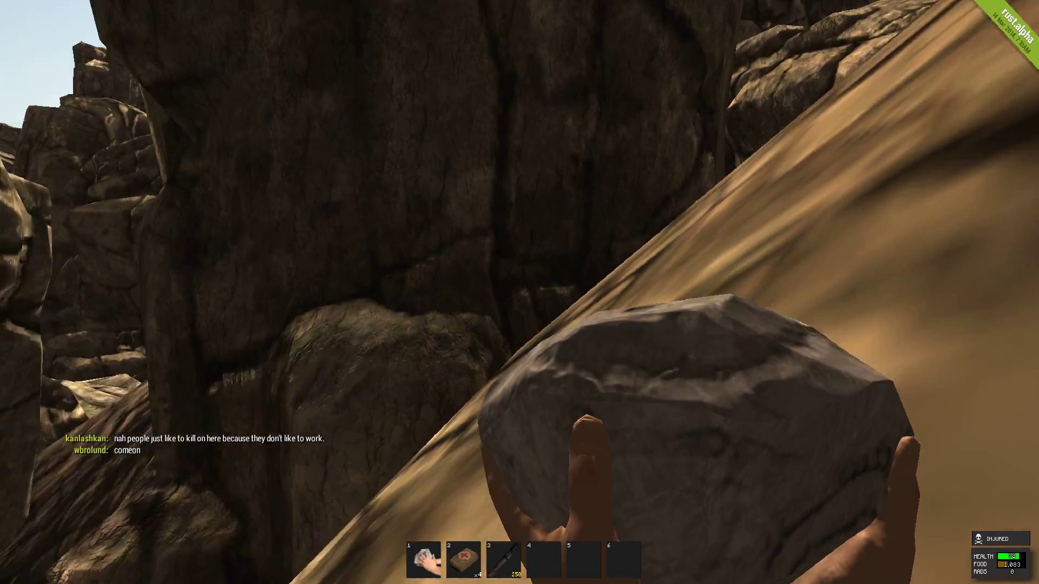
pyautogui.moveTo(519, 292)
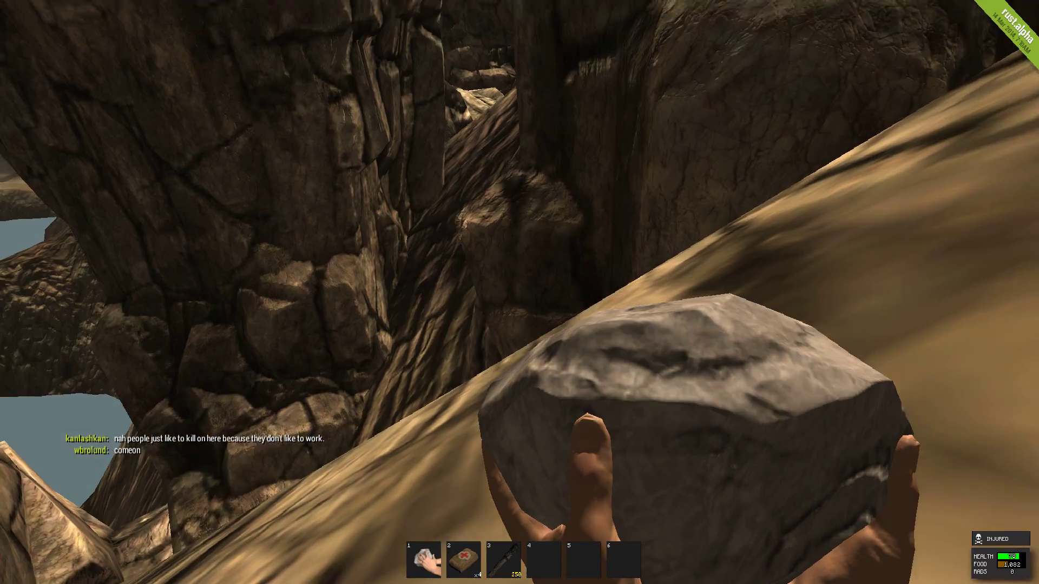
pyautogui.moveTo(519, 292)
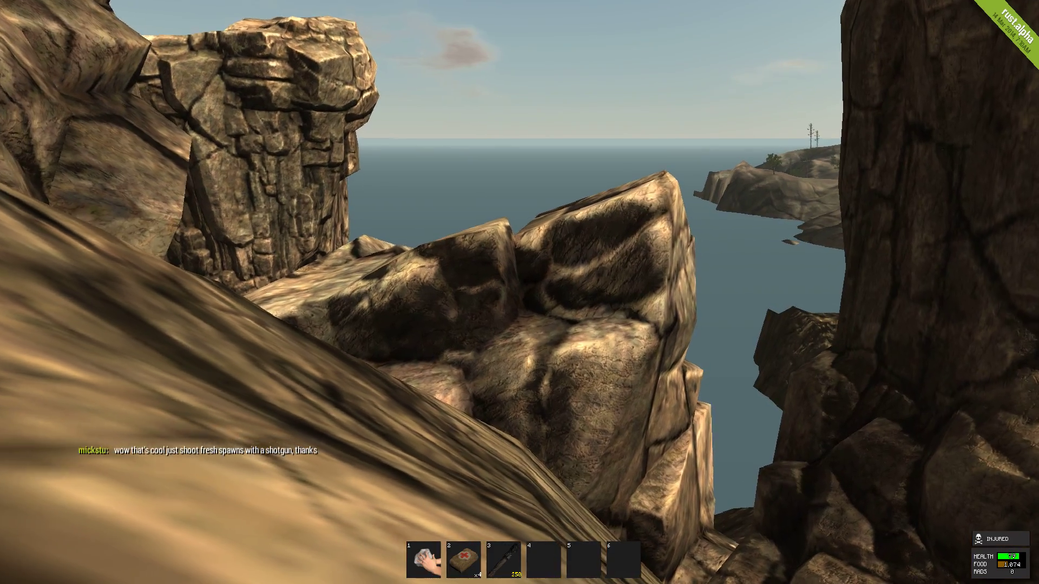
pyautogui.moveTo(520, 292)
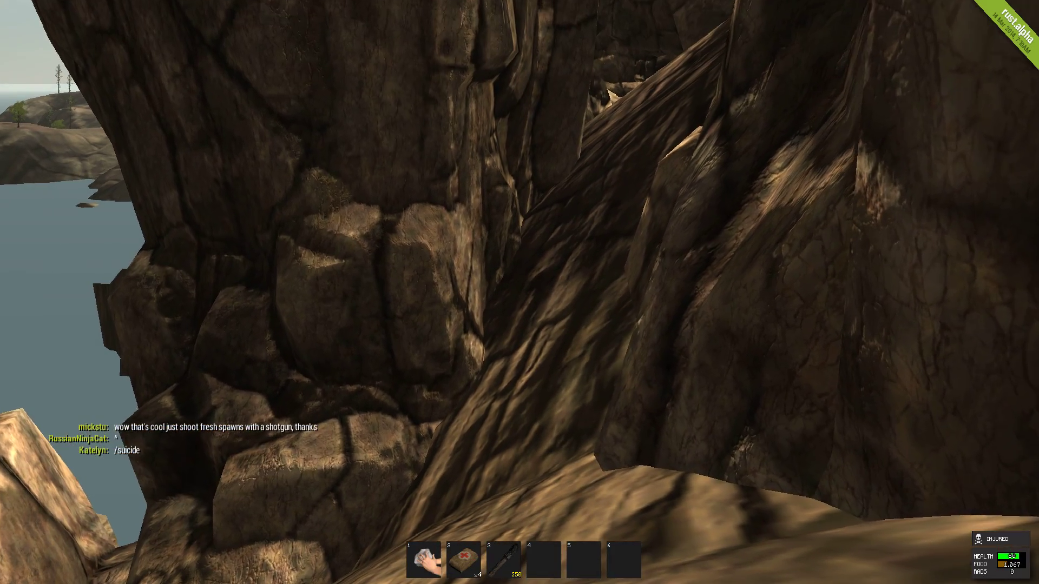
# - Climb down the cliff slopes into the narrow gap between the sea cliffs
pyautogui.press('tab')
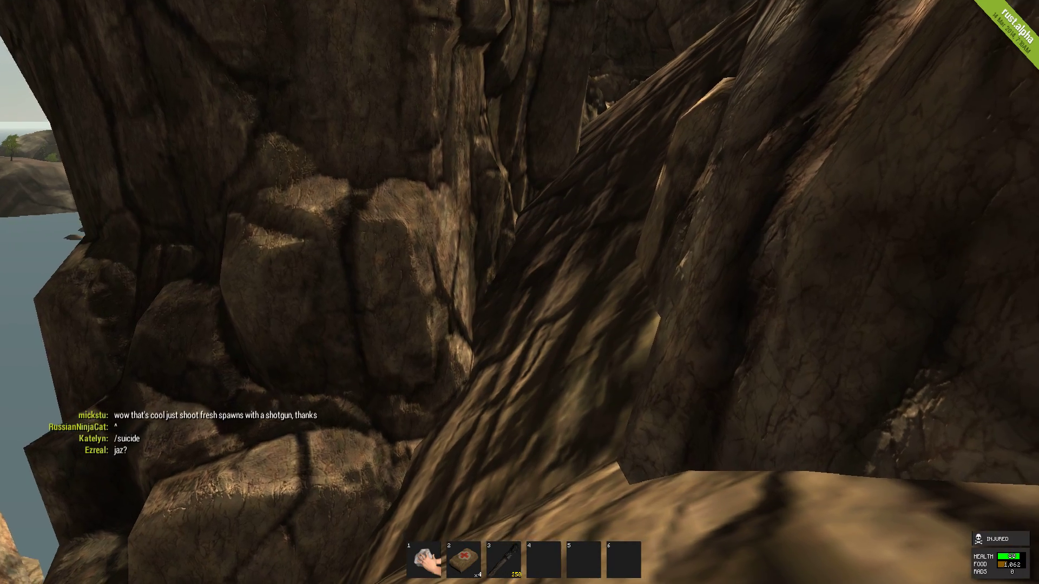
pyautogui.moveTo(520, 292)
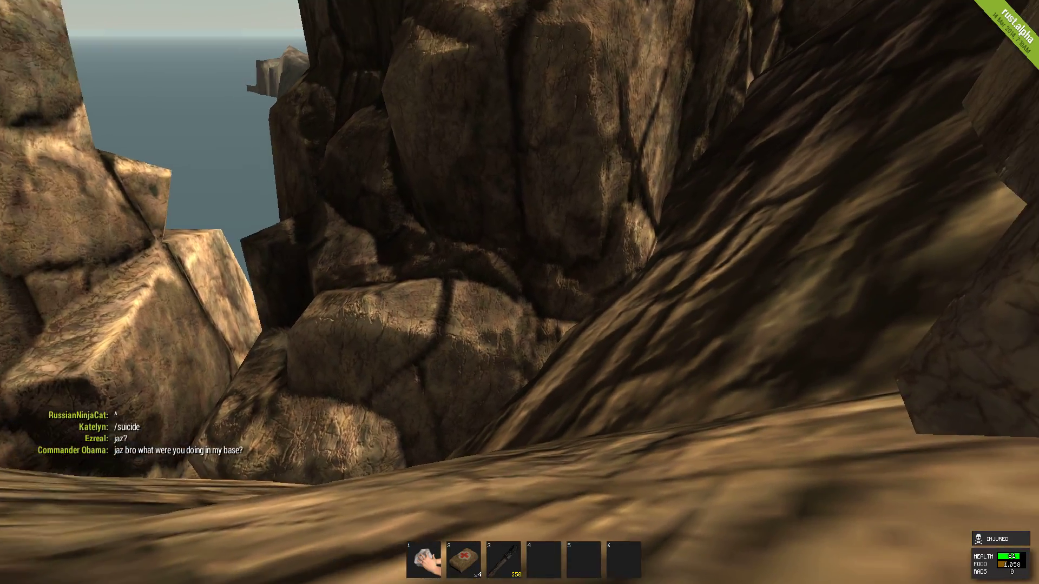
pyautogui.moveTo(519, 292)
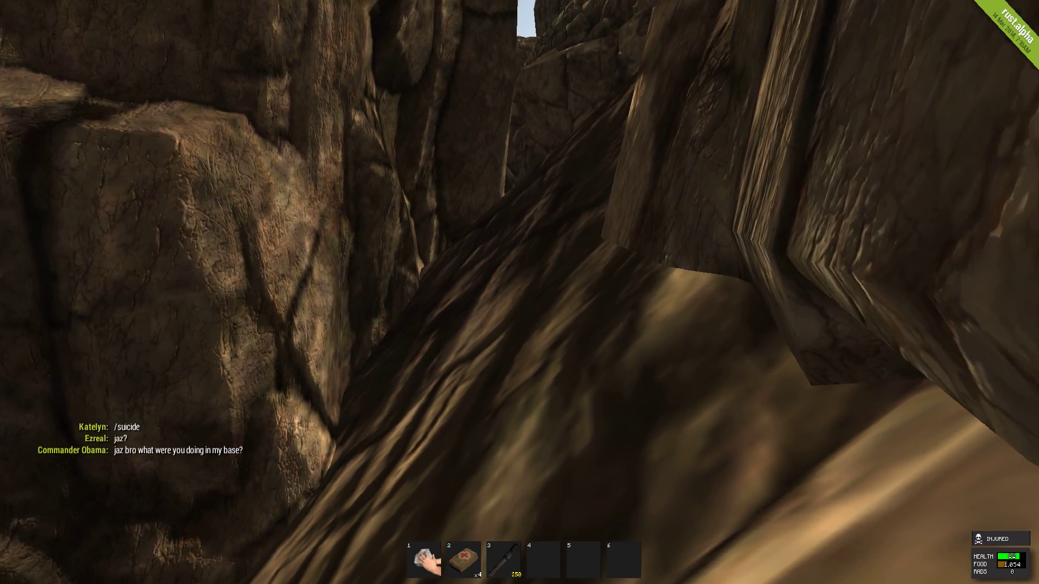
pyautogui.moveTo(519, 292)
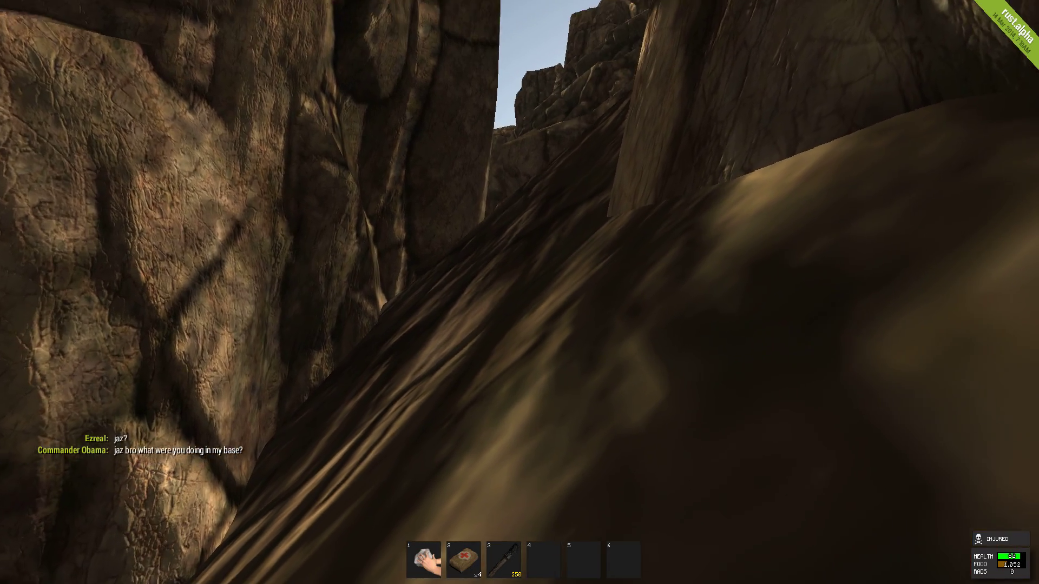
pyautogui.moveTo(519, 292)
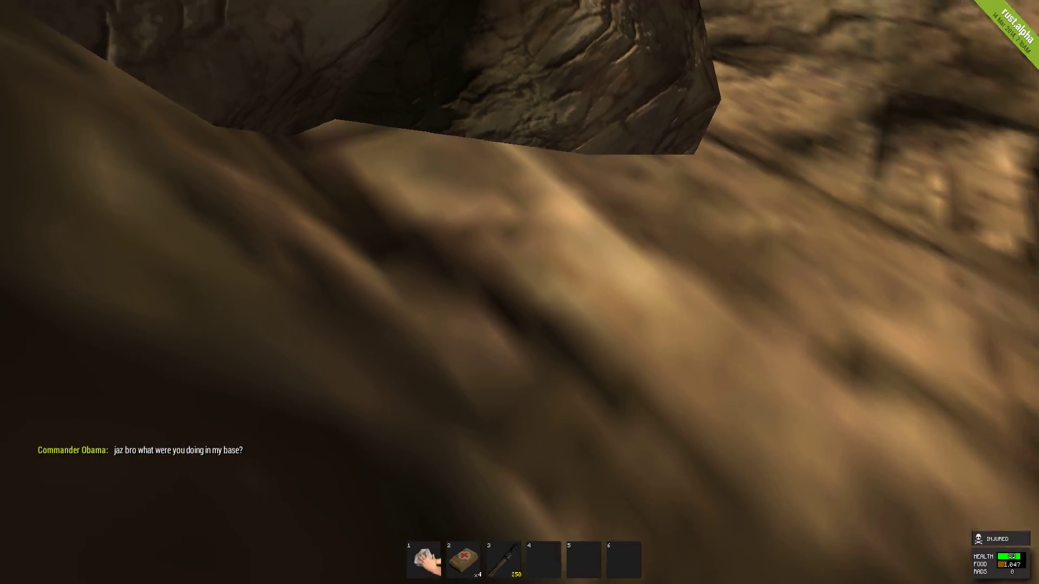
pyautogui.moveTo(520, 292)
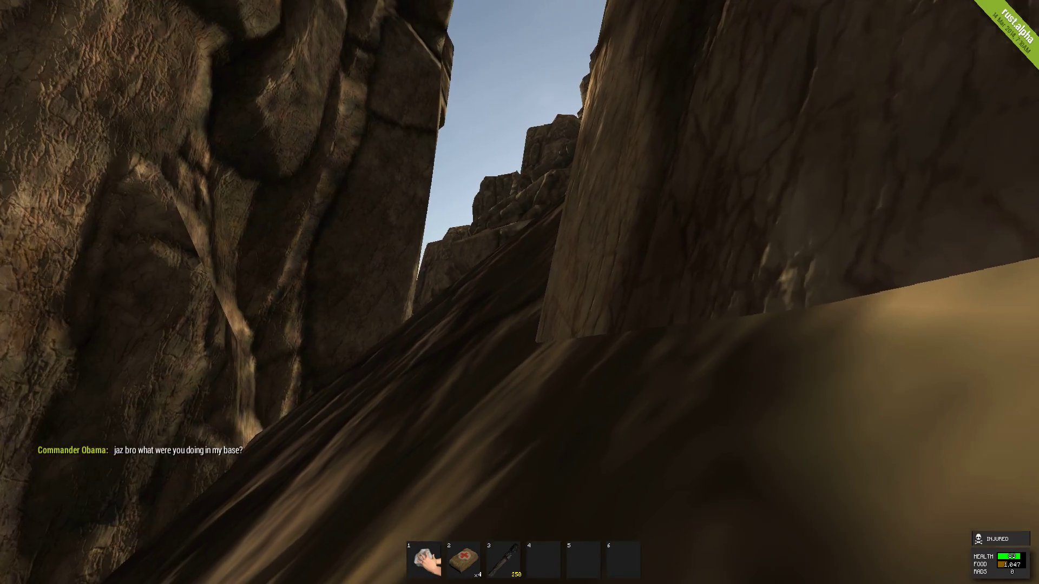
pyautogui.moveTo(519, 292)
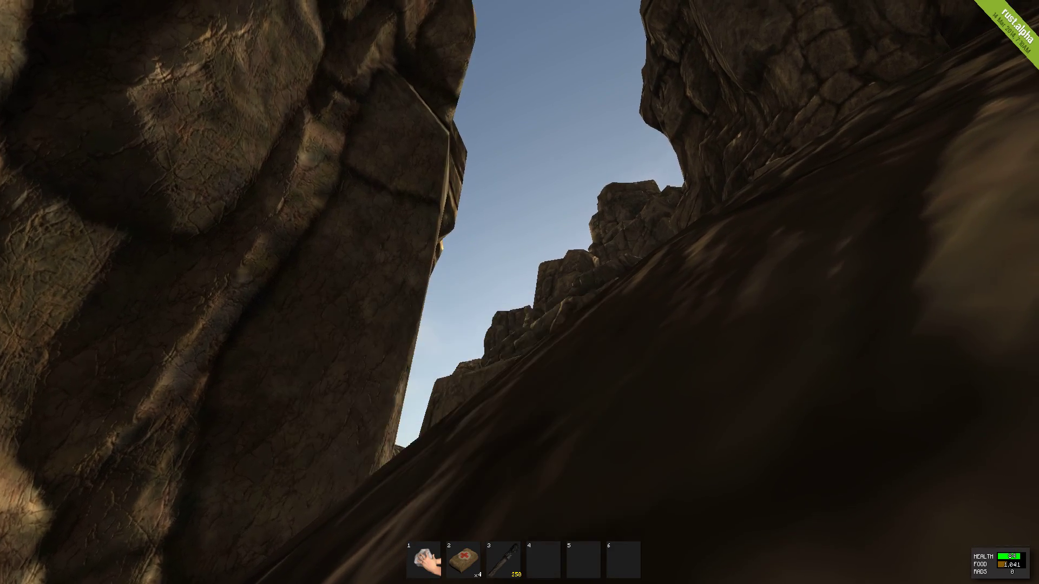
pyautogui.moveTo(520, 292)
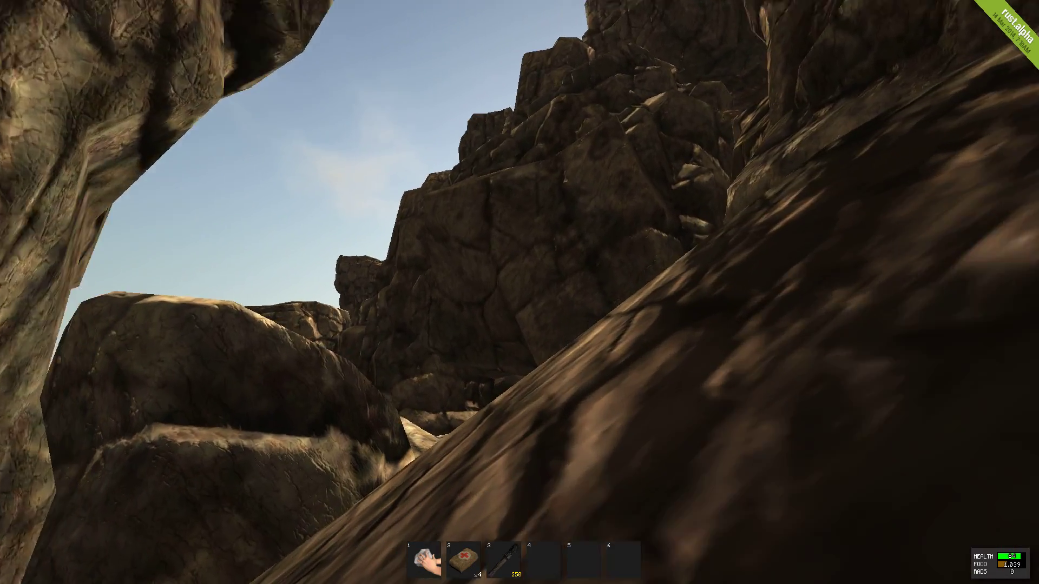
pyautogui.moveTo(519, 292)
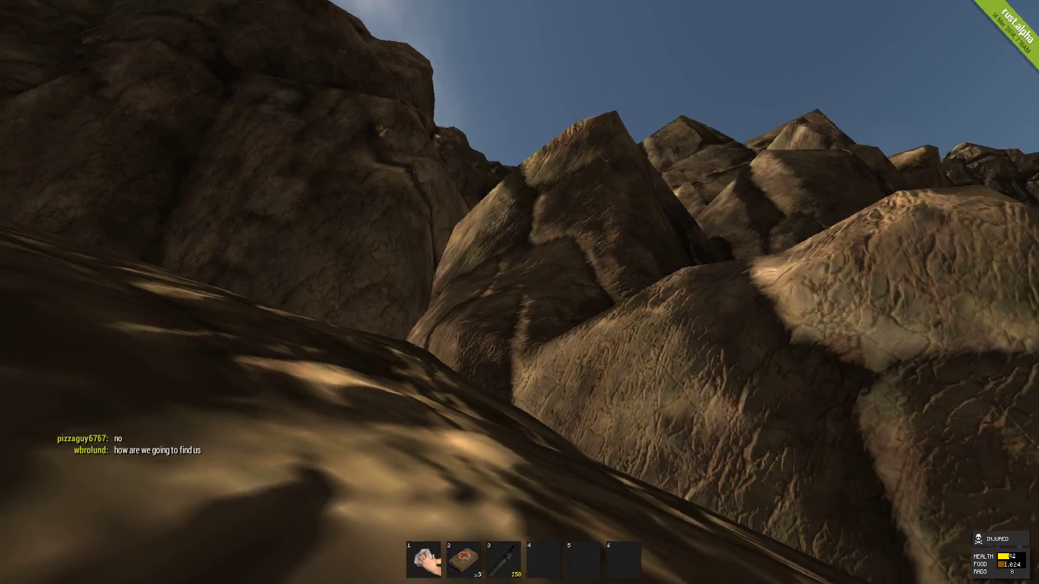
pyautogui.moveTo(519, 292)
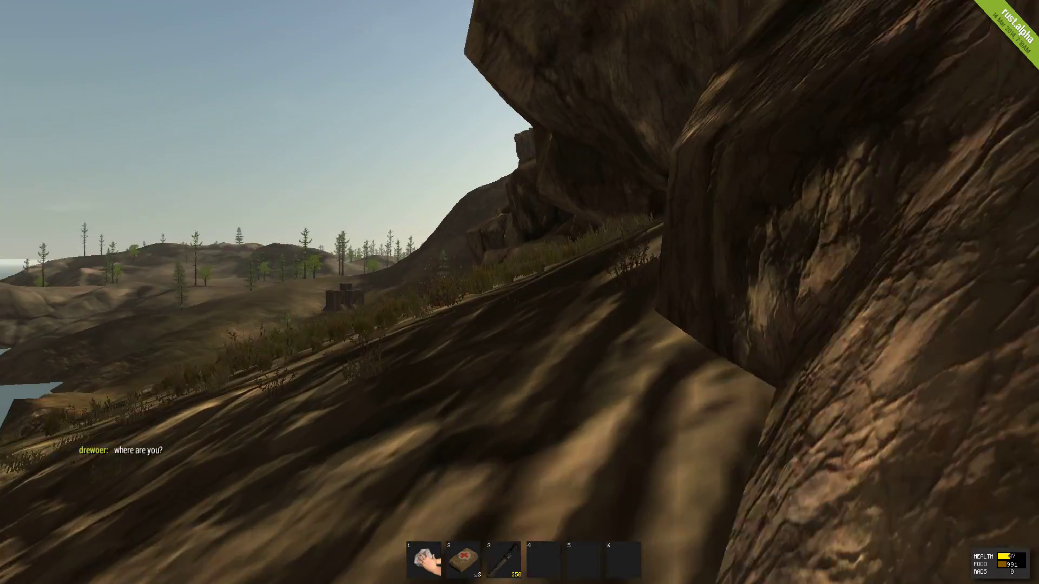
pyautogui.moveTo(519, 292)
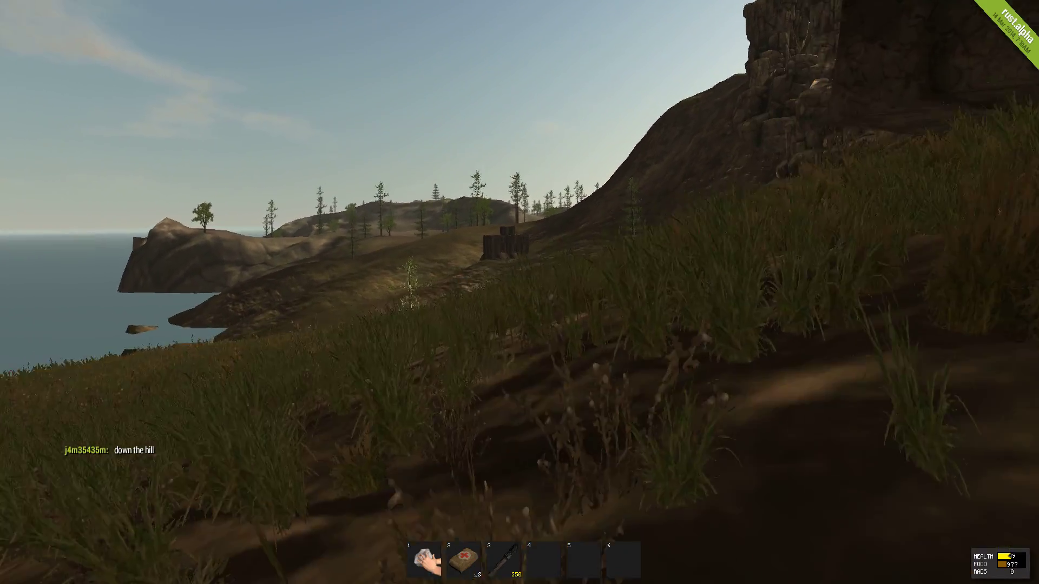
pyautogui.moveTo(519, 292)
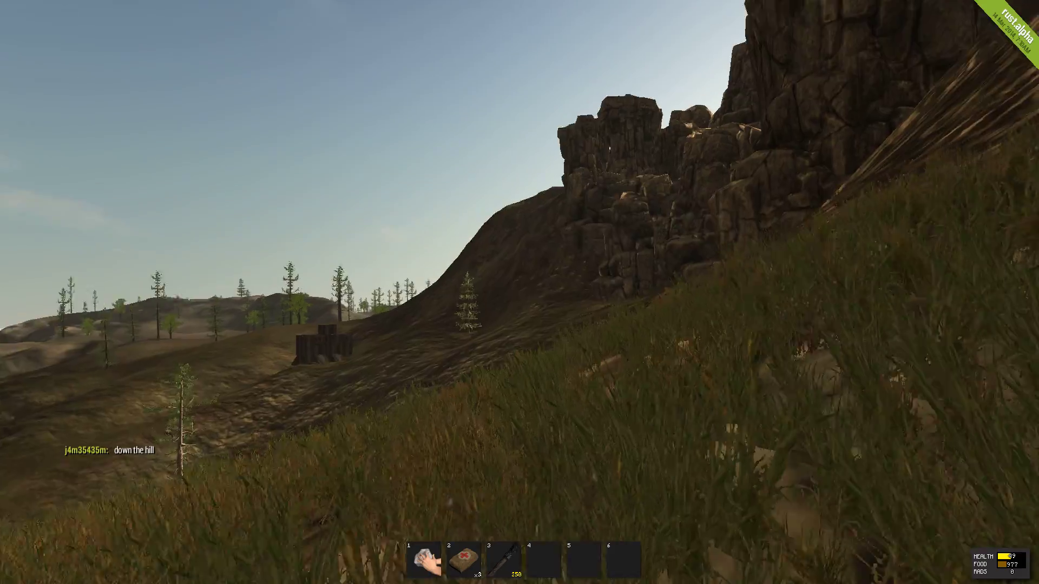
pyautogui.moveTo(519, 292)
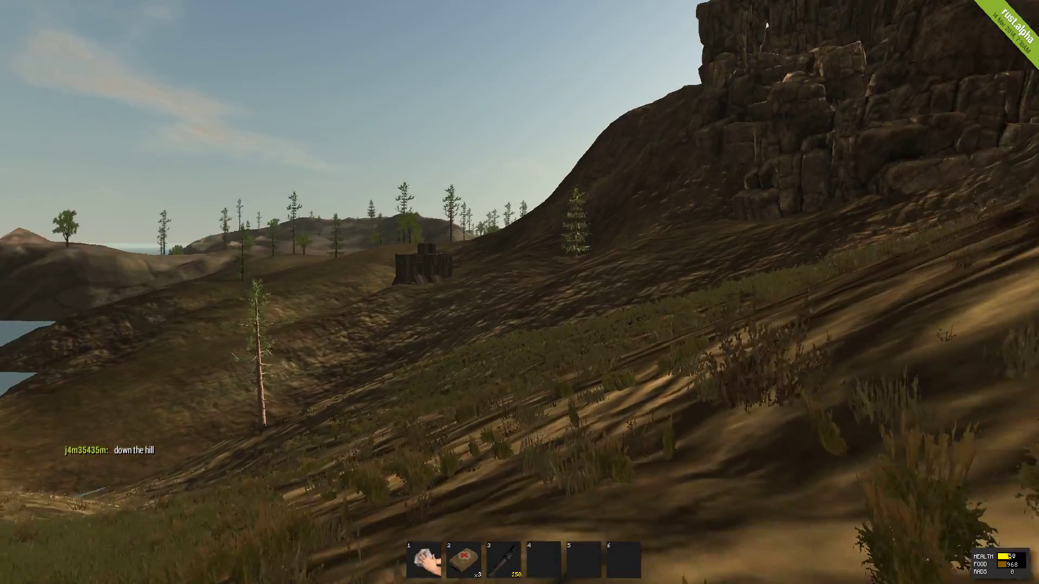
pyautogui.moveTo(520, 292)
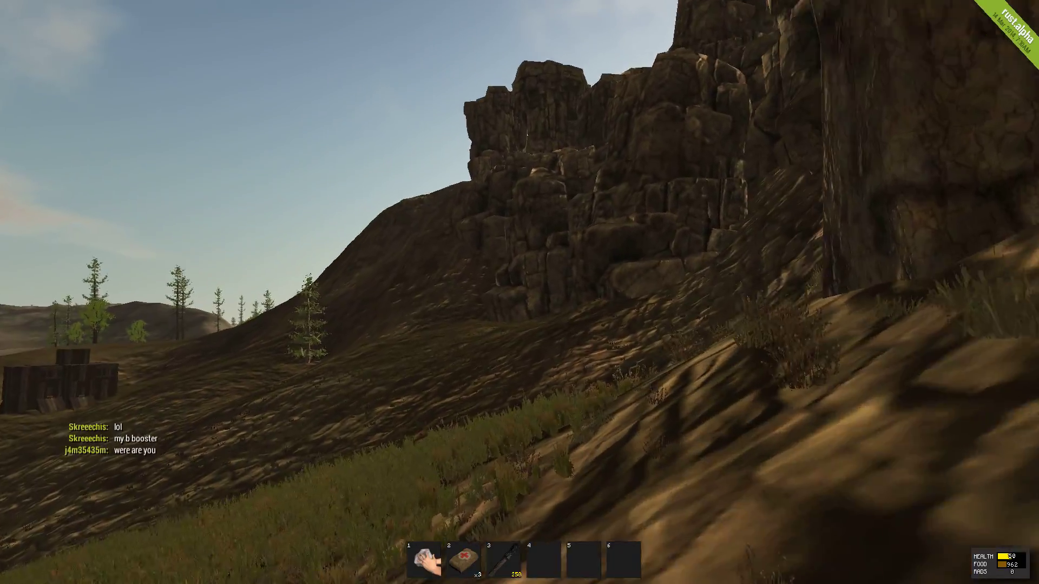
pyautogui.moveTo(519, 292)
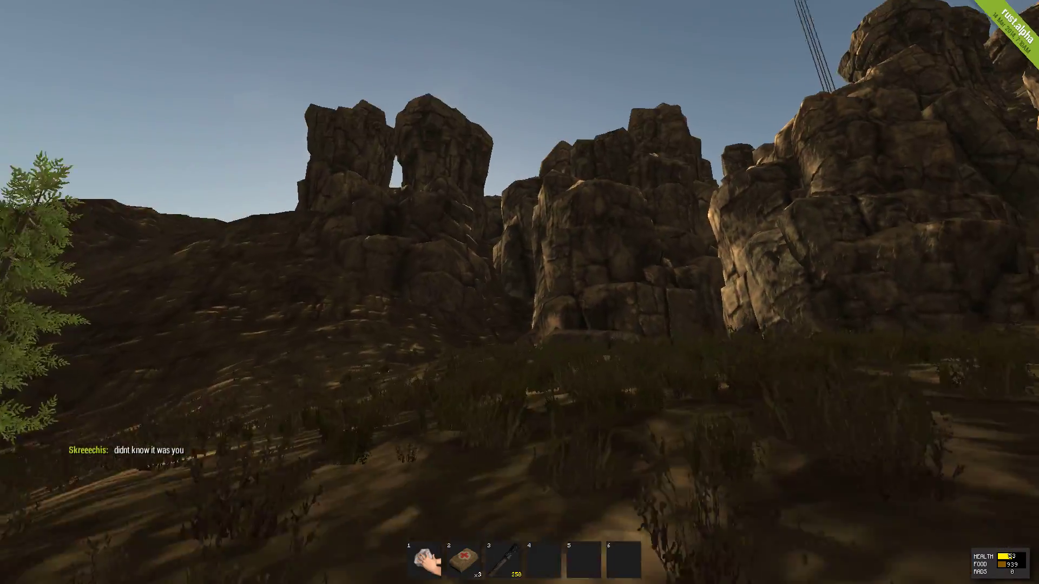
pyautogui.moveTo(519, 292)
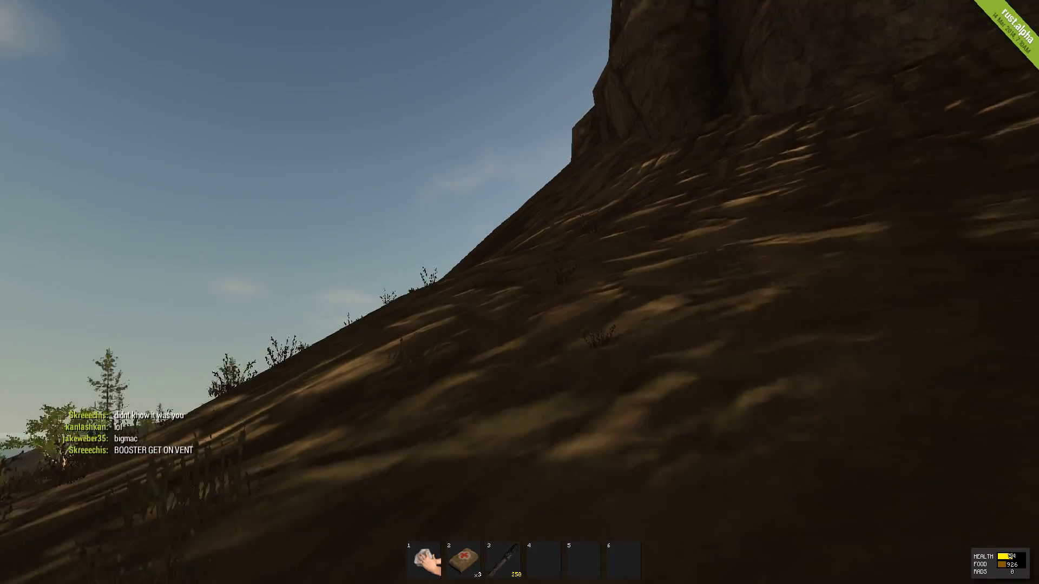
pyautogui.moveTo(520, 292)
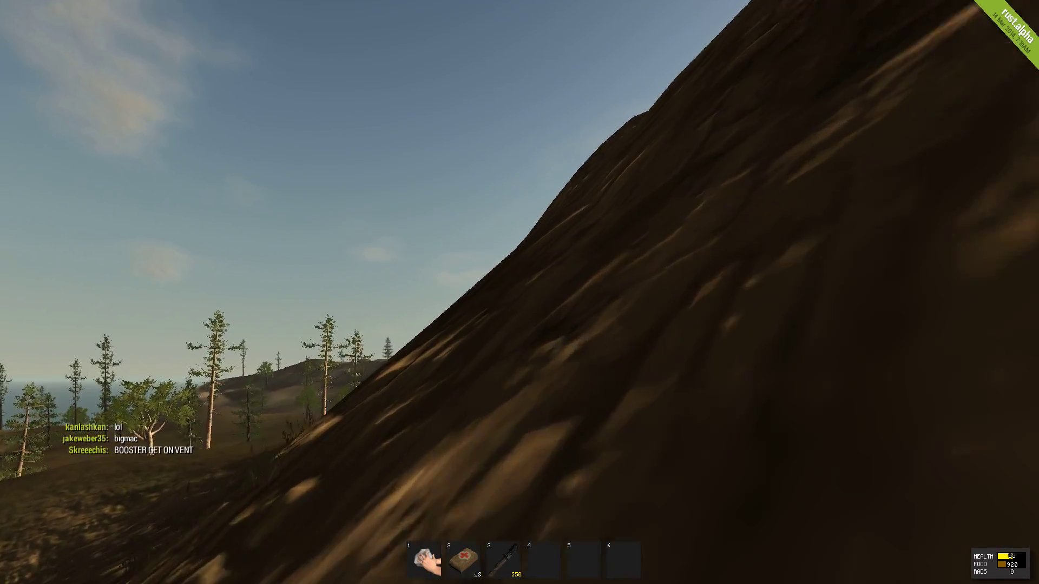
pyautogui.moveTo(520, 292)
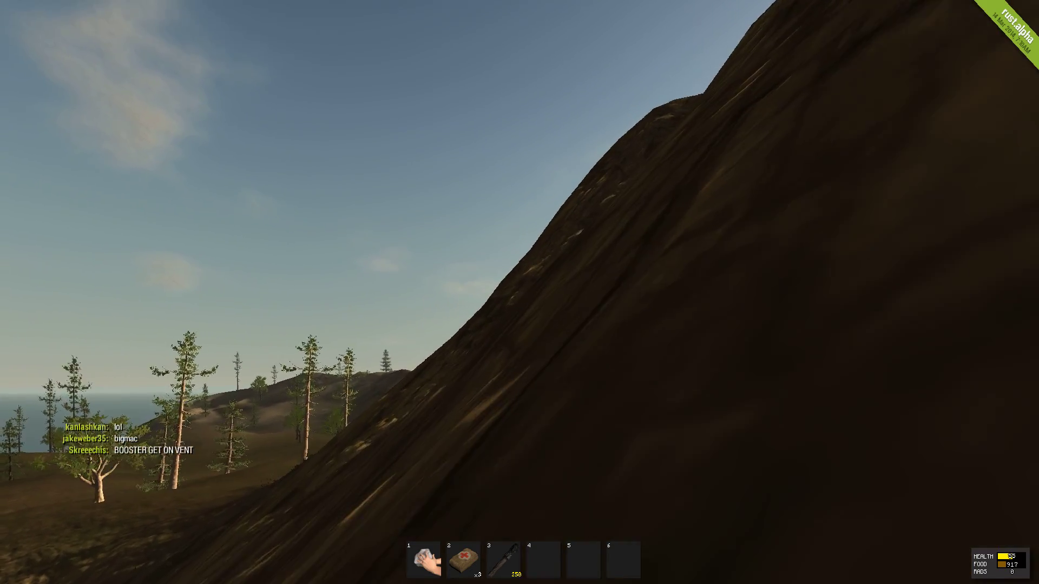
pyautogui.moveTo(519, 292)
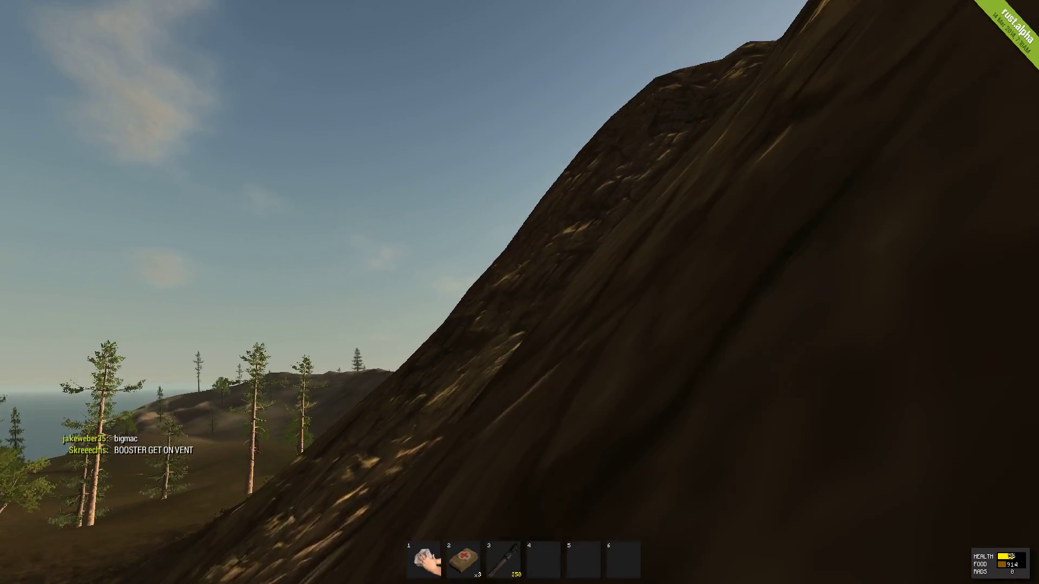
pyautogui.moveTo(519, 292)
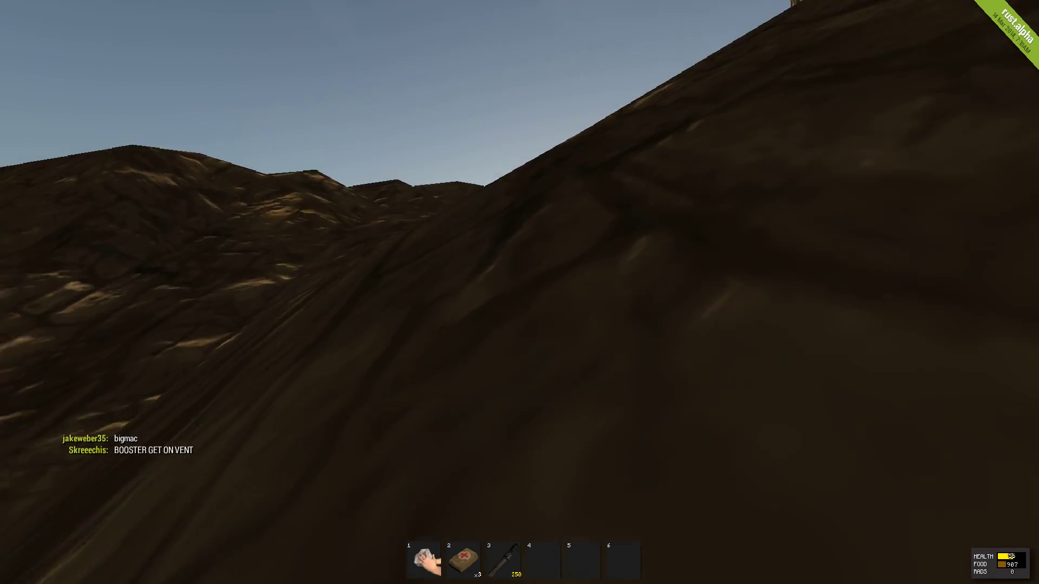
pyautogui.moveTo(519, 292)
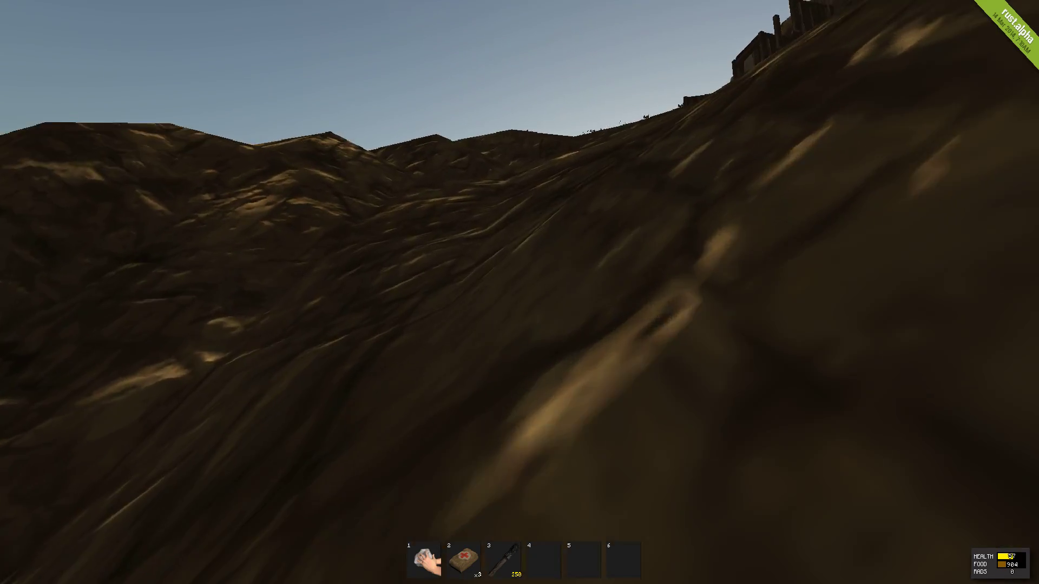
pyautogui.moveTo(519, 292)
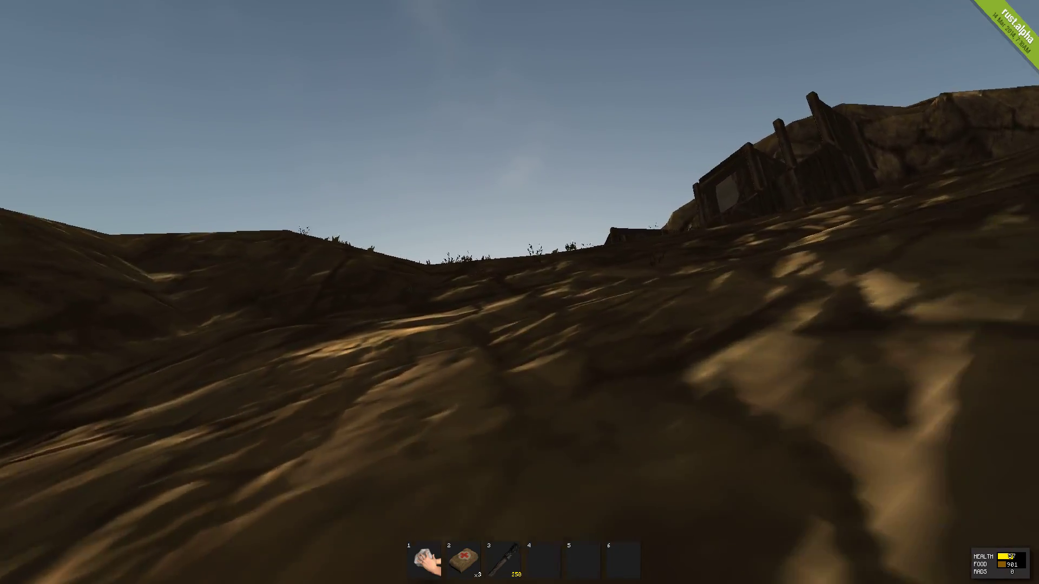
pyautogui.moveTo(519, 292)
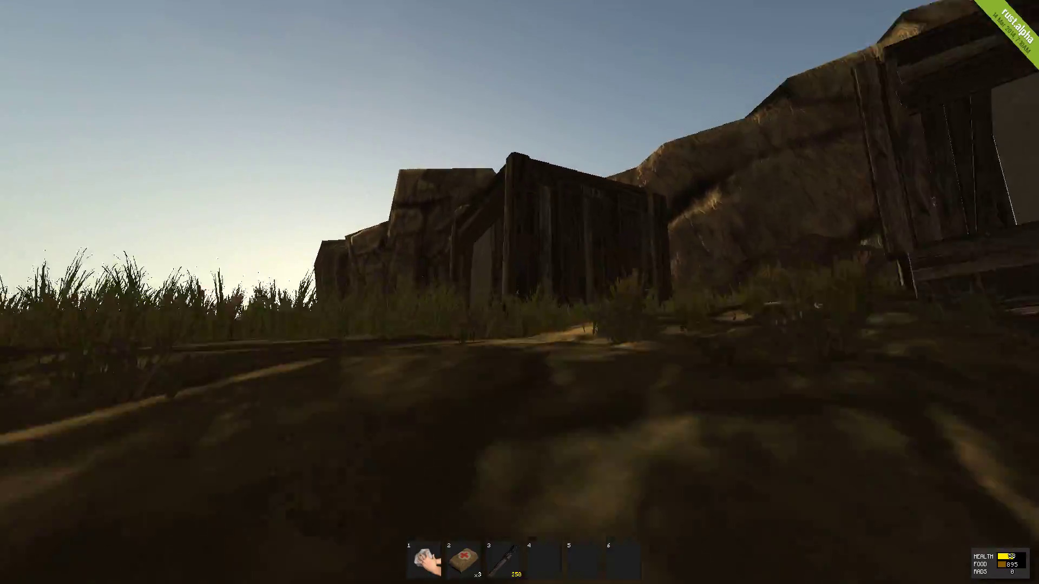
pyautogui.moveTo(519, 292)
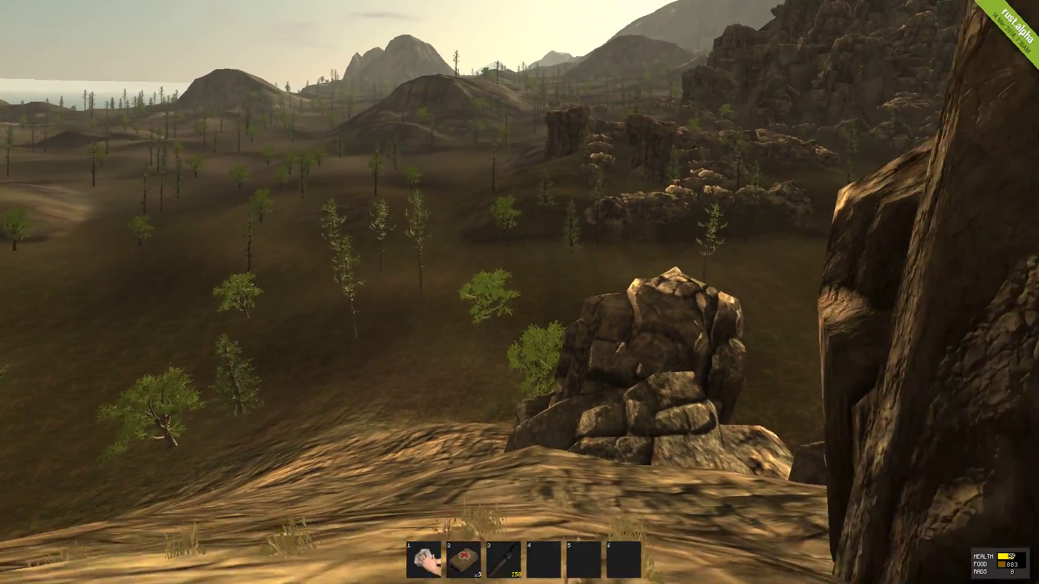
pyautogui.moveTo(519, 292)
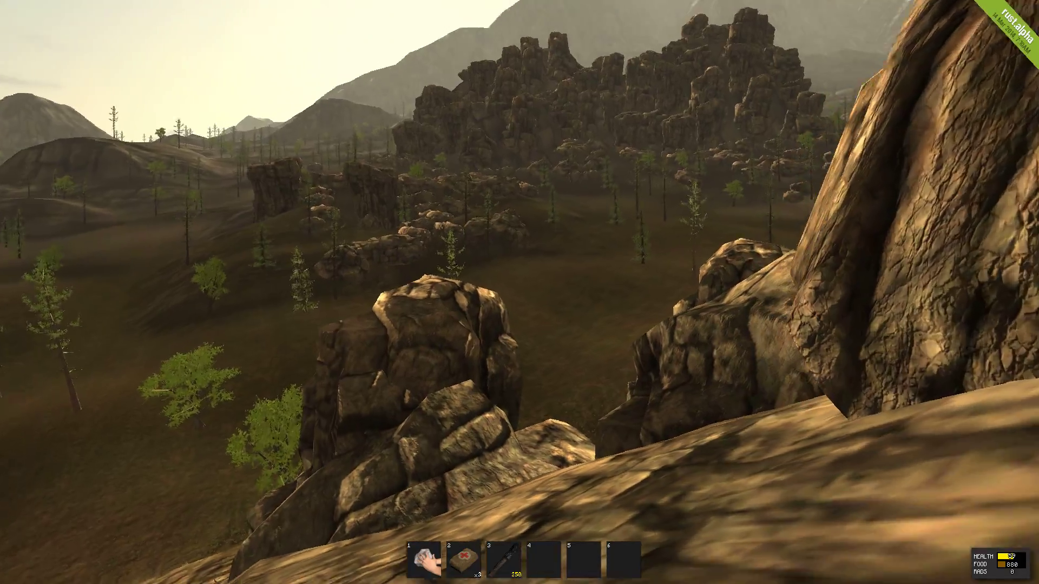
pyautogui.moveTo(519, 292)
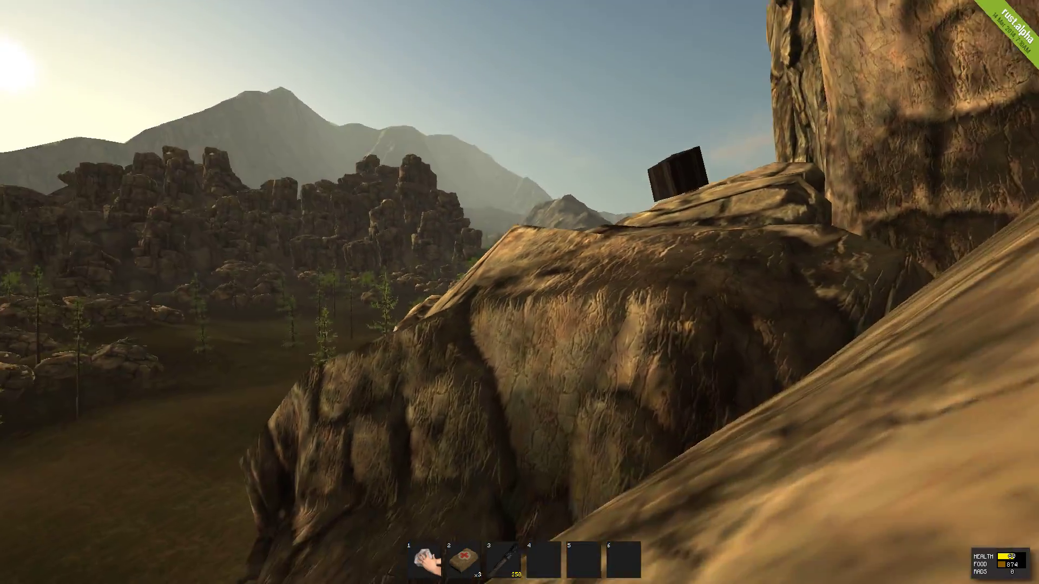
pyautogui.moveTo(519, 292)
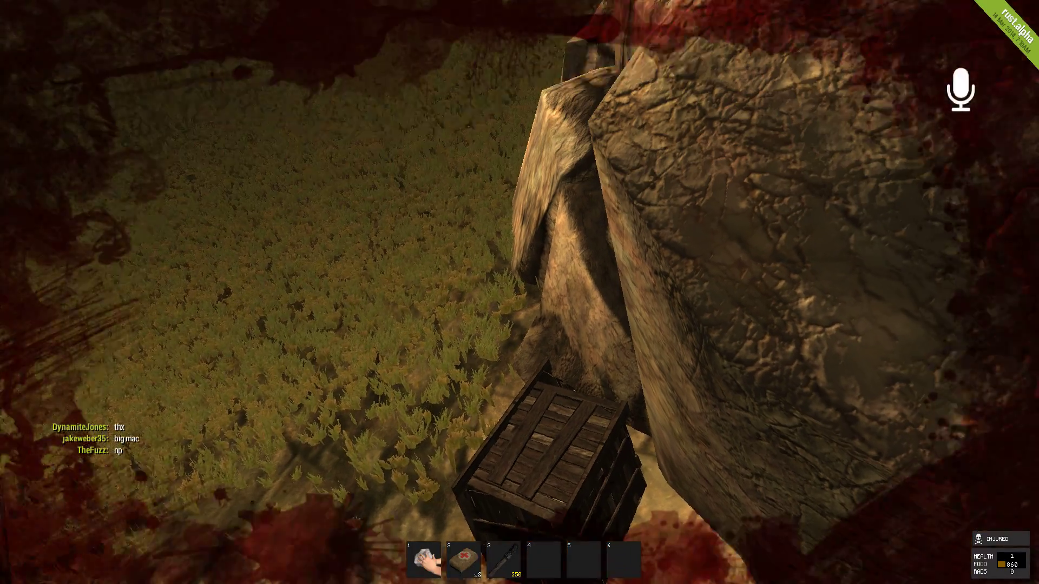
pyautogui.moveTo(519, 292)
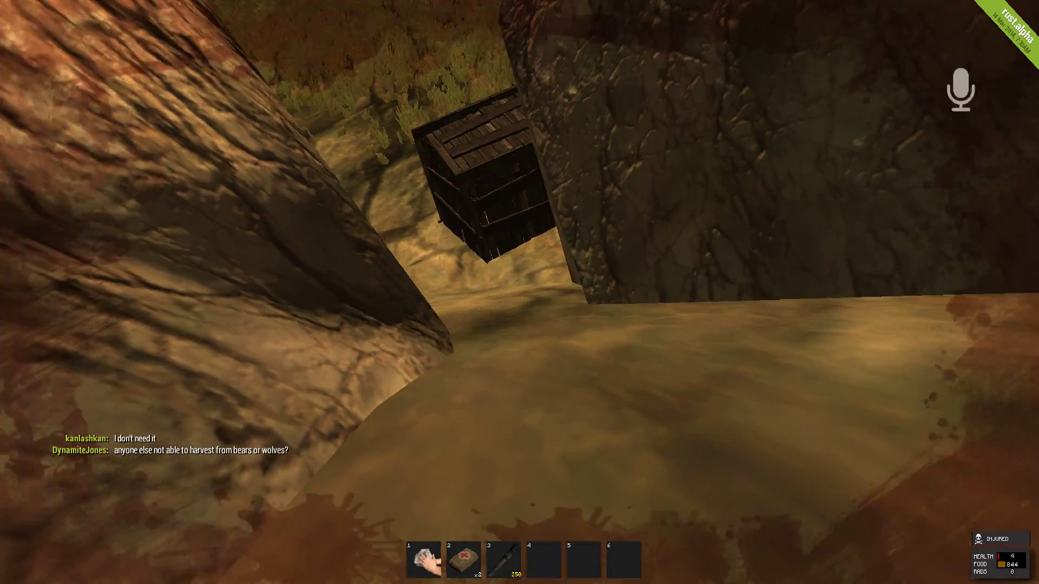
pyautogui.moveTo(520, 292)
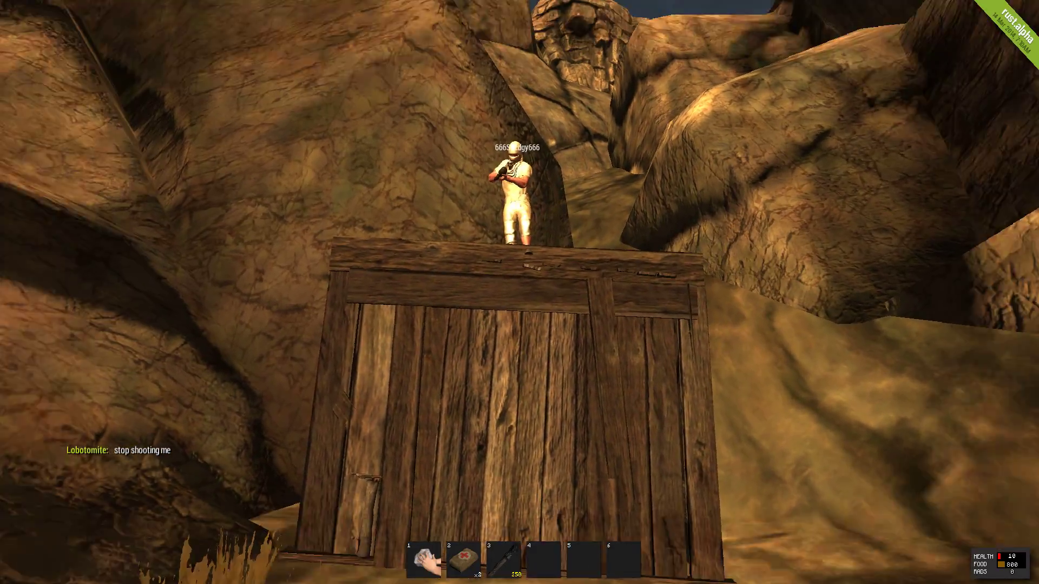
pyautogui.moveTo(519, 292)
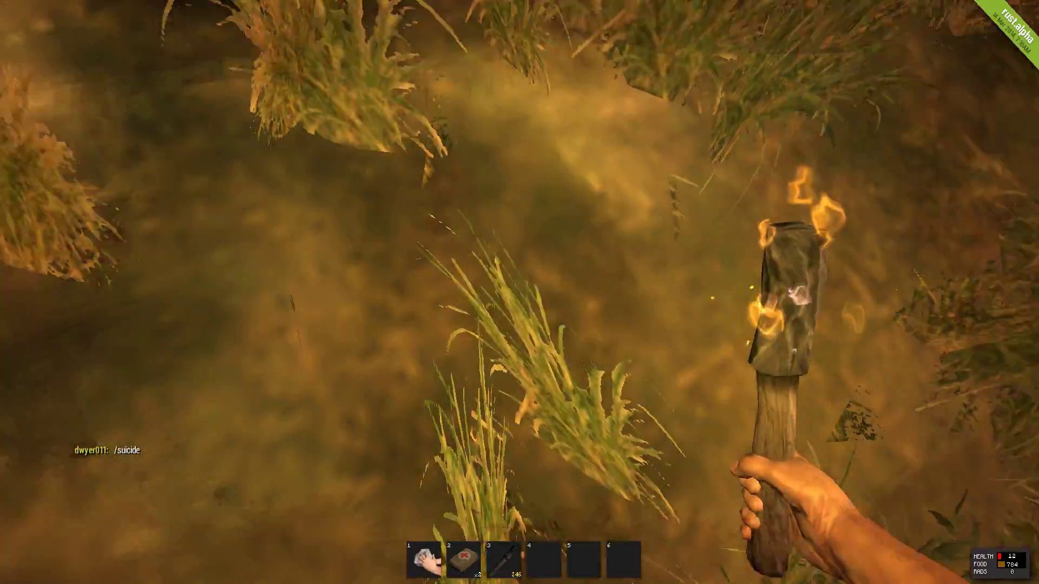
# - Reach the wooden shelter and open the inventory showing stones, wood and two weapons
pyautogui.press('Tab')
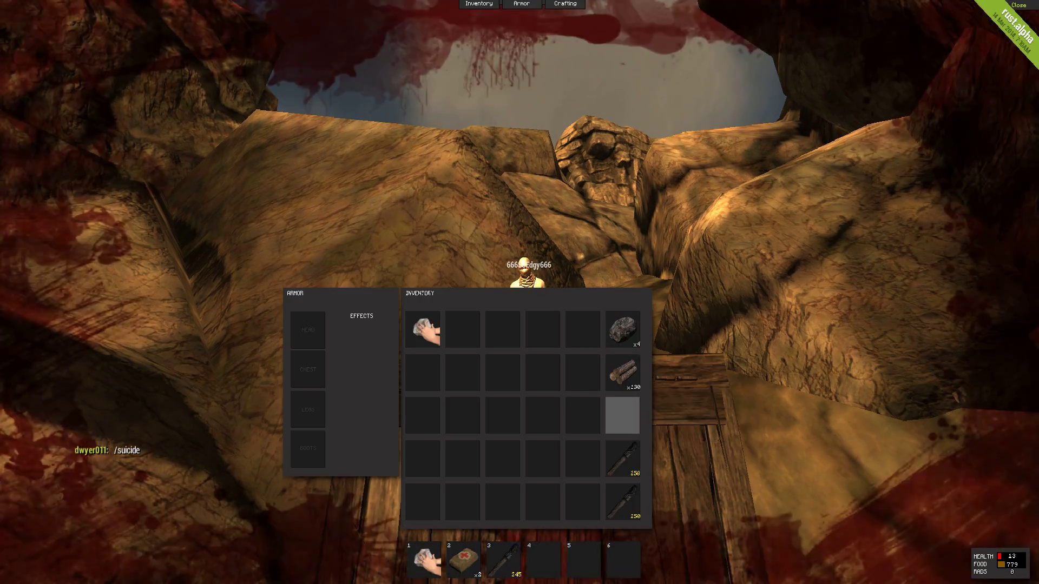
# - Craft a Wood Storage Box from the wood stack using the craftable items list
pyautogui.rightClick(622, 369)
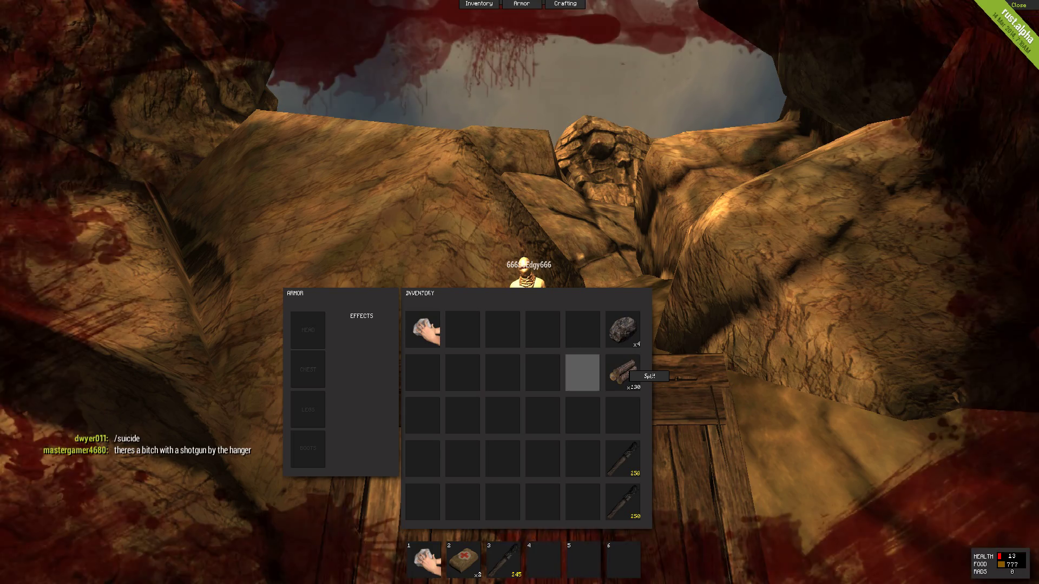
pyautogui.click(564, 5)
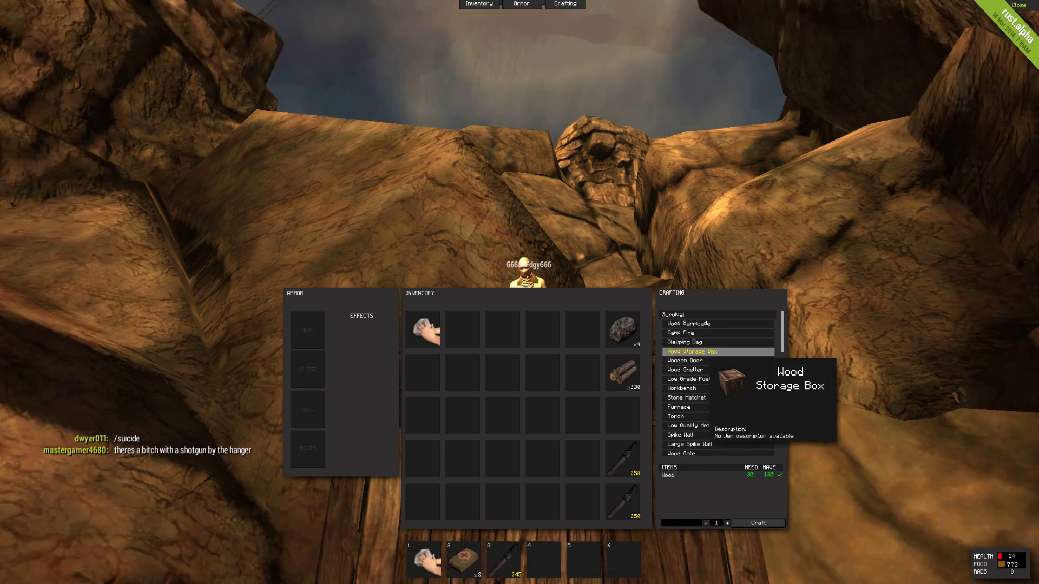
pyautogui.click(686, 369)
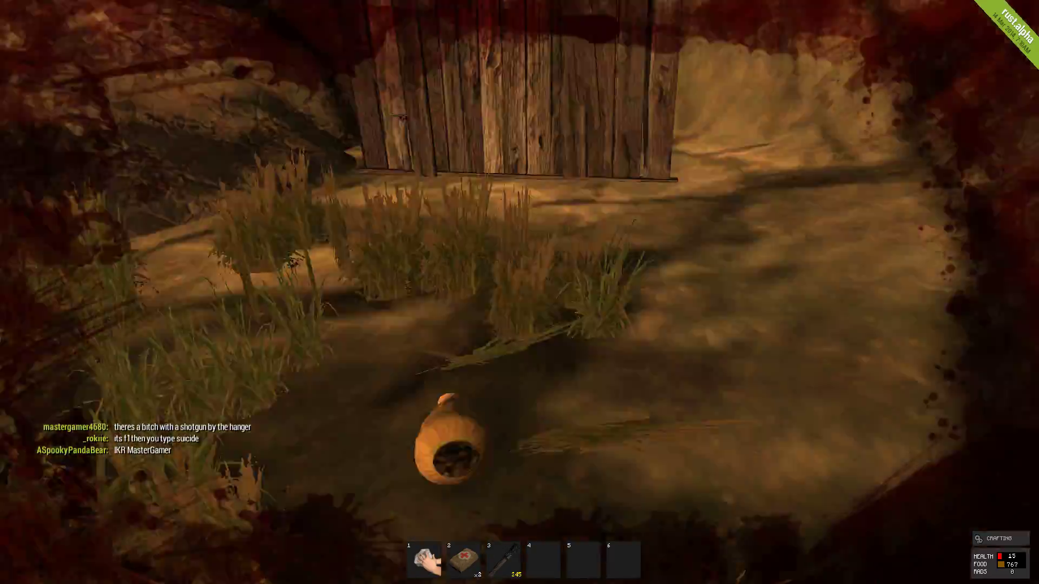
# - Reopen the inventory and craft a Wooden Door from the wood
pyautogui.press('Tab')
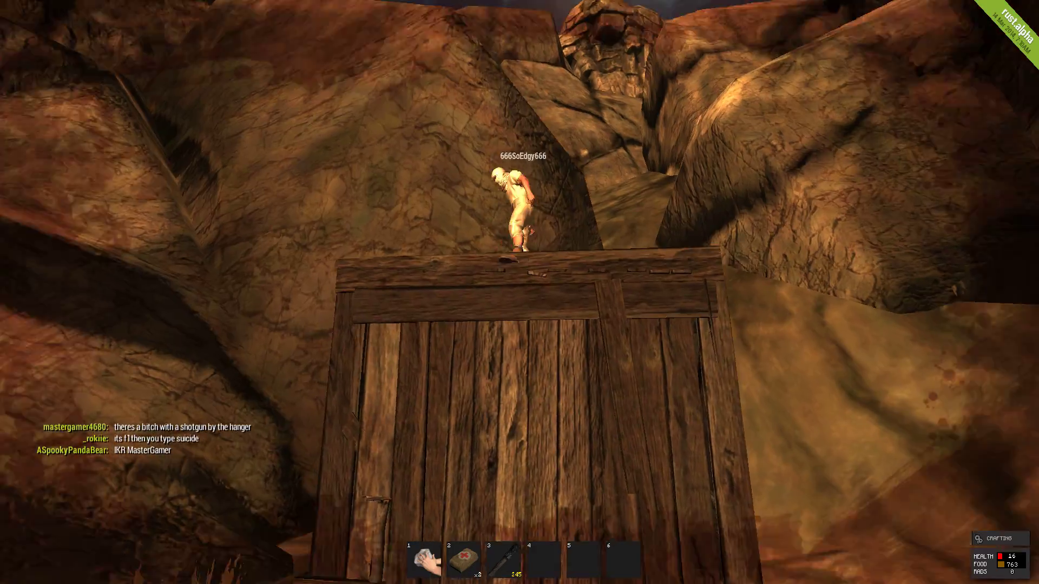
pyautogui.press('Tab')
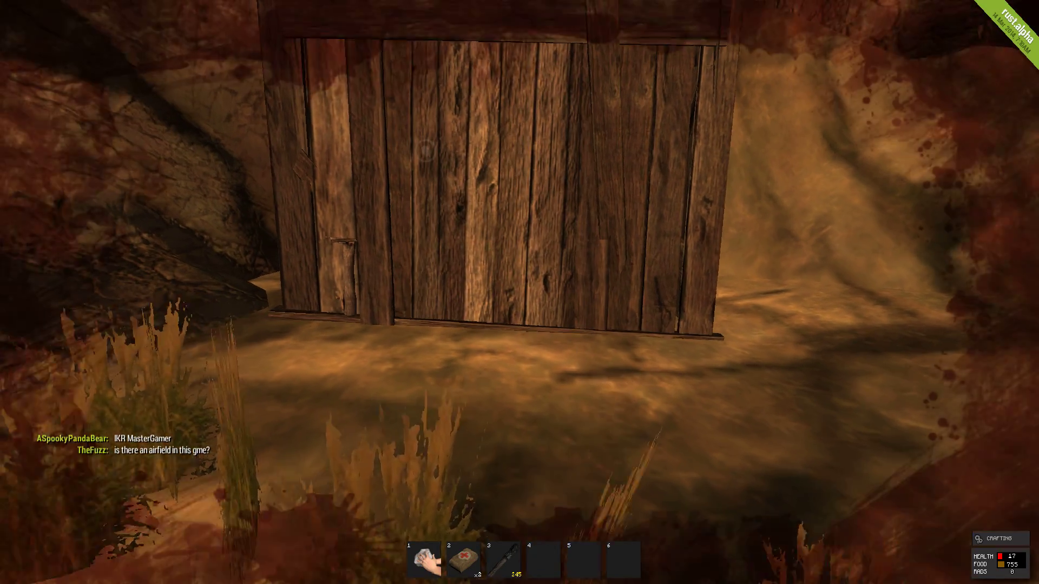
pyautogui.press('Tab')
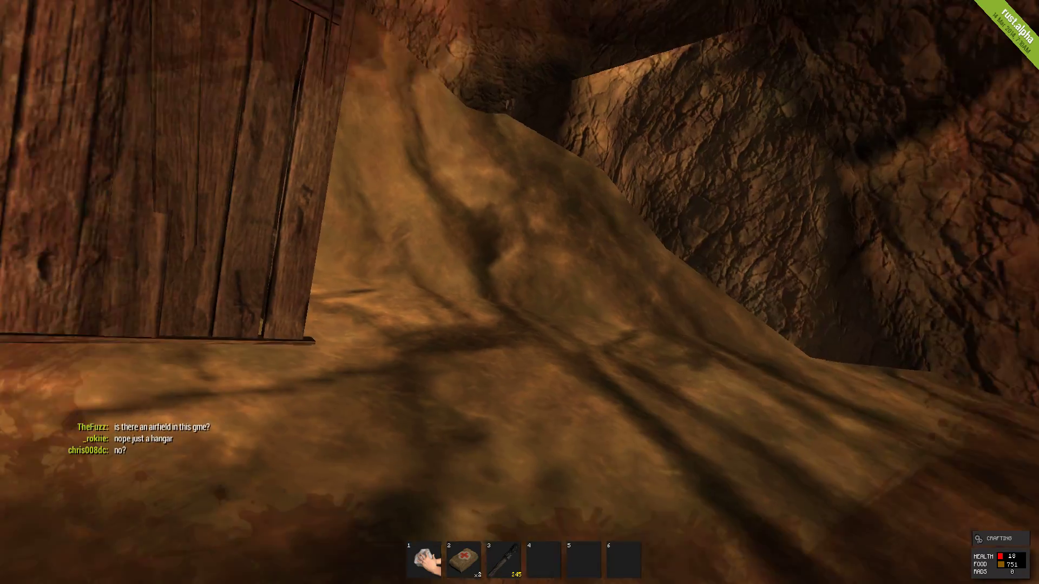
pyautogui.moveTo(519, 292)
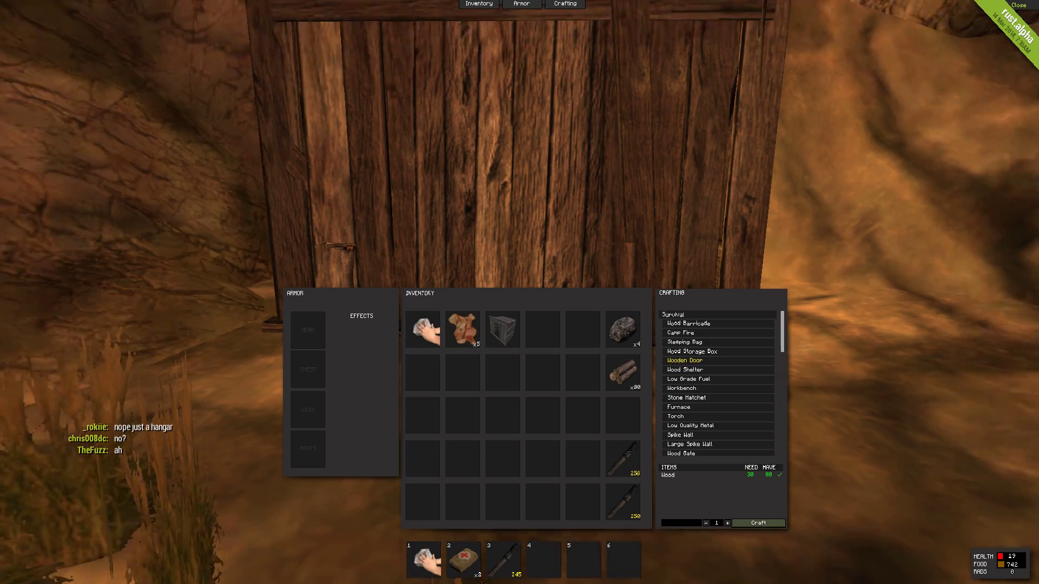
pyautogui.click(757, 522)
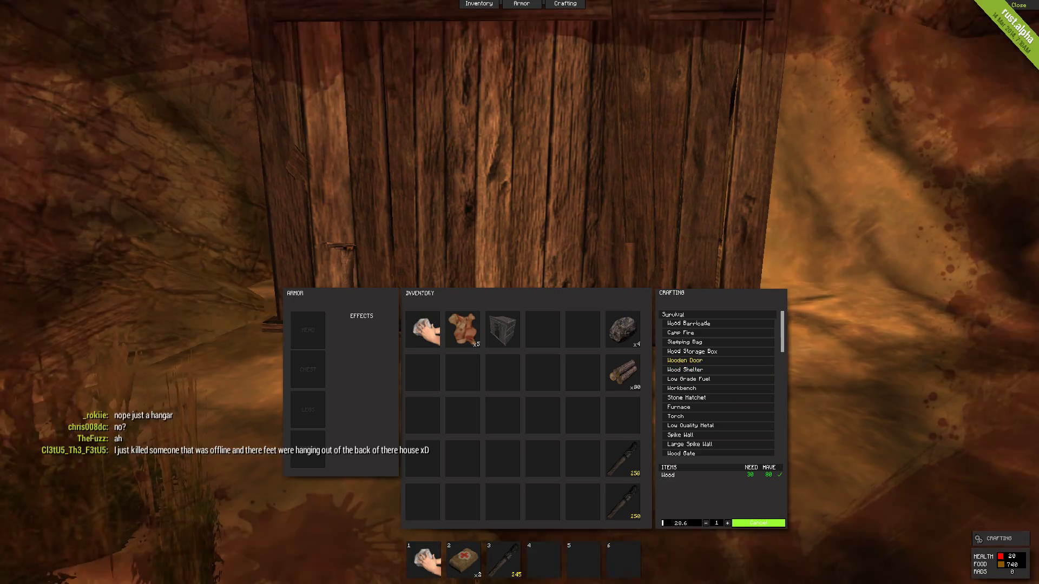
pyautogui.click(757, 523)
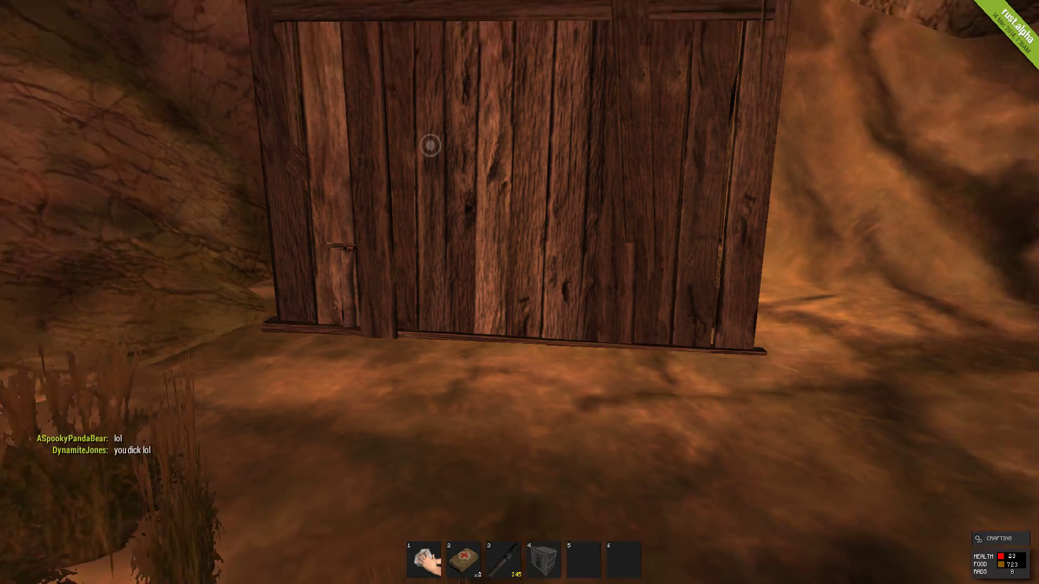
# - Equip the torch, pick up the two cooked chicken breasts, and eat them
pyautogui.press('Tab')
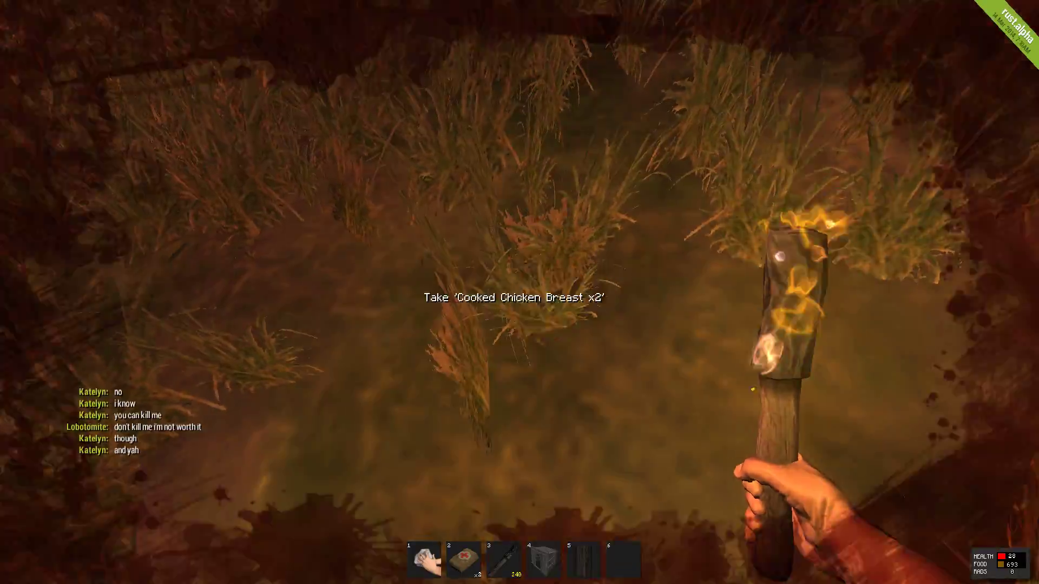
pyautogui.press('Tab')
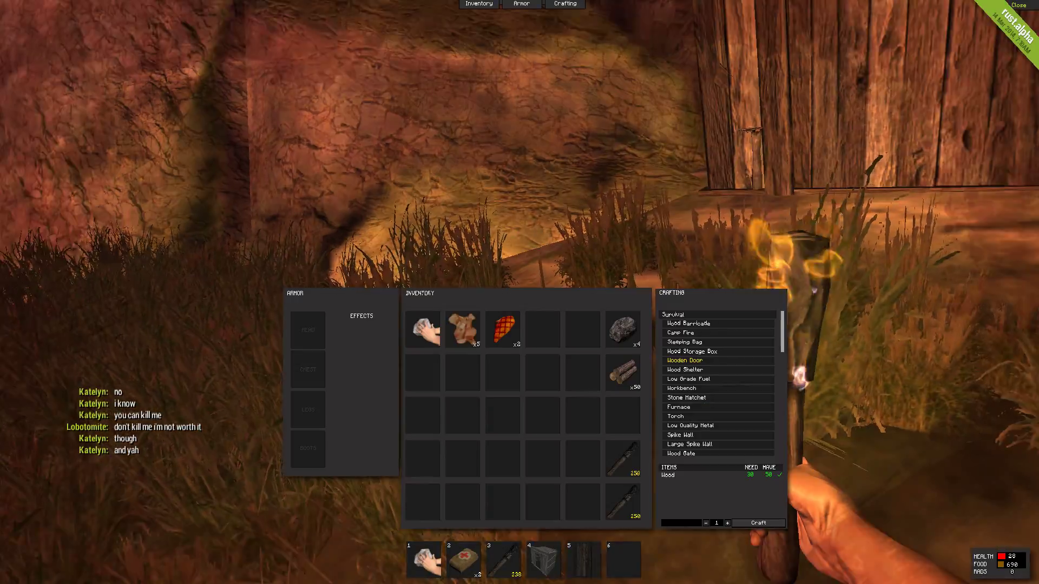
pyautogui.rightClick(502, 328)
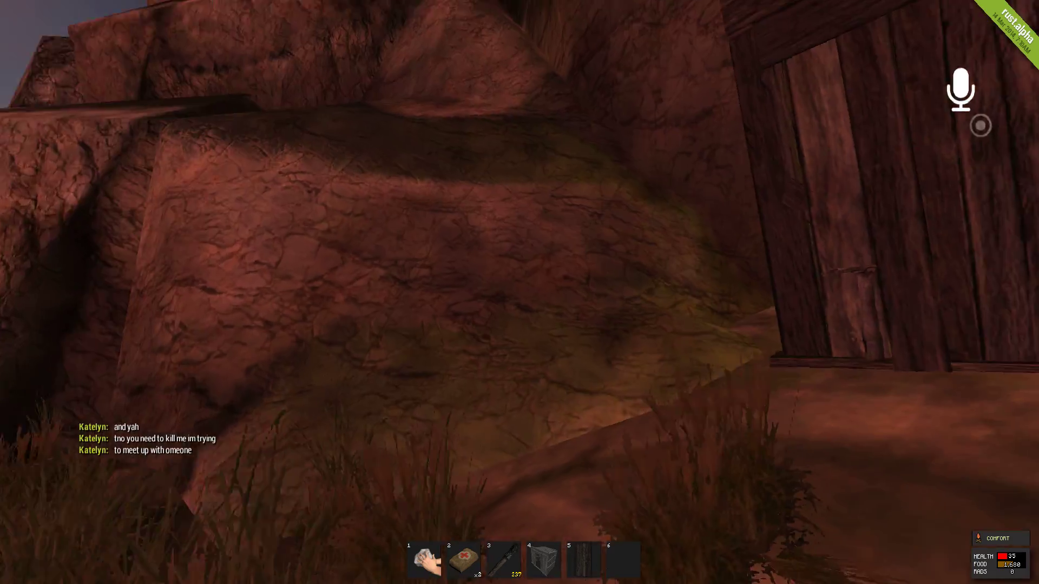
pyautogui.moveTo(519, 293)
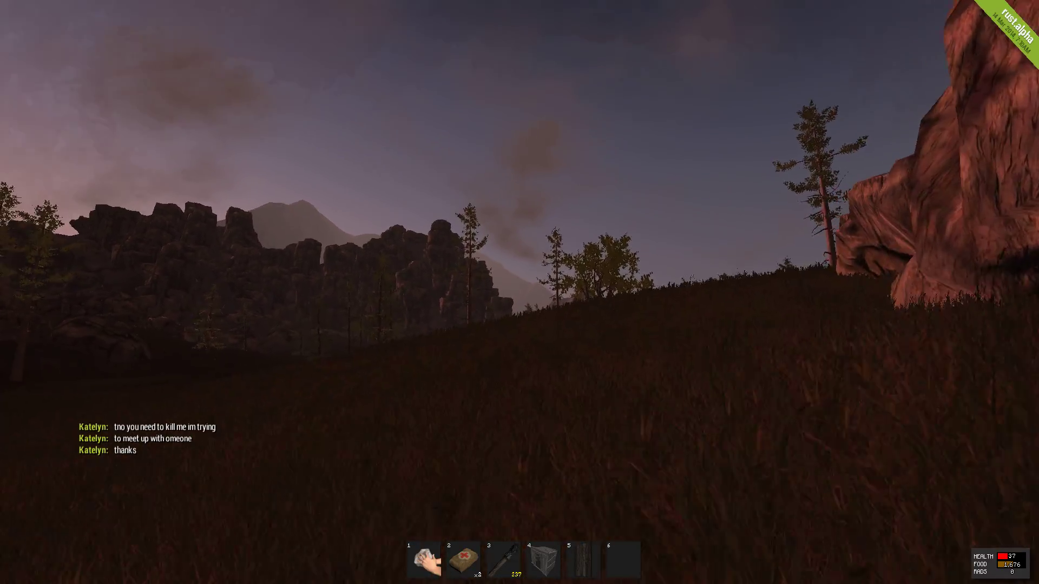
pyautogui.moveTo(519, 292)
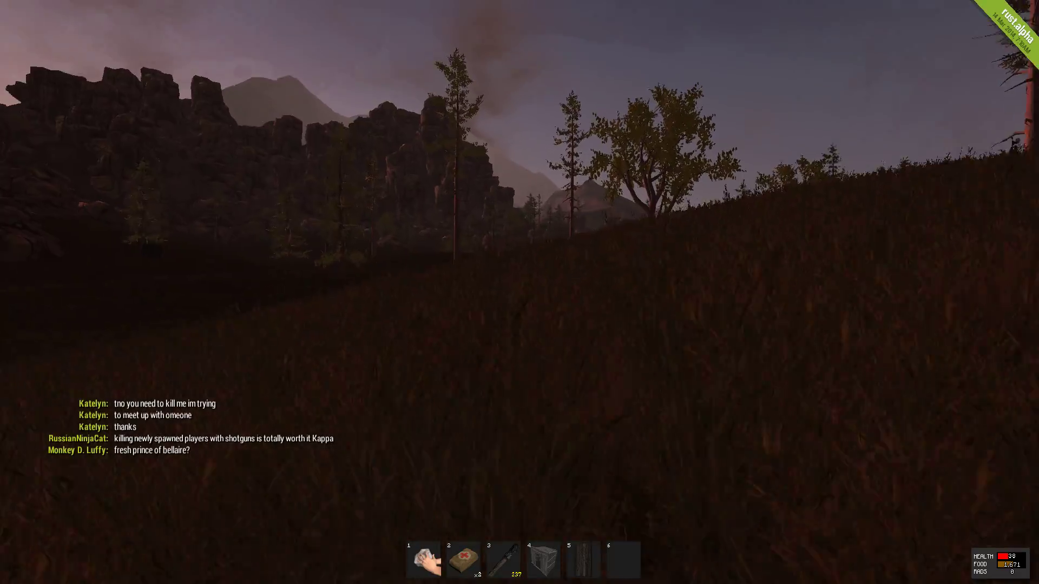
pyautogui.moveTo(519, 292)
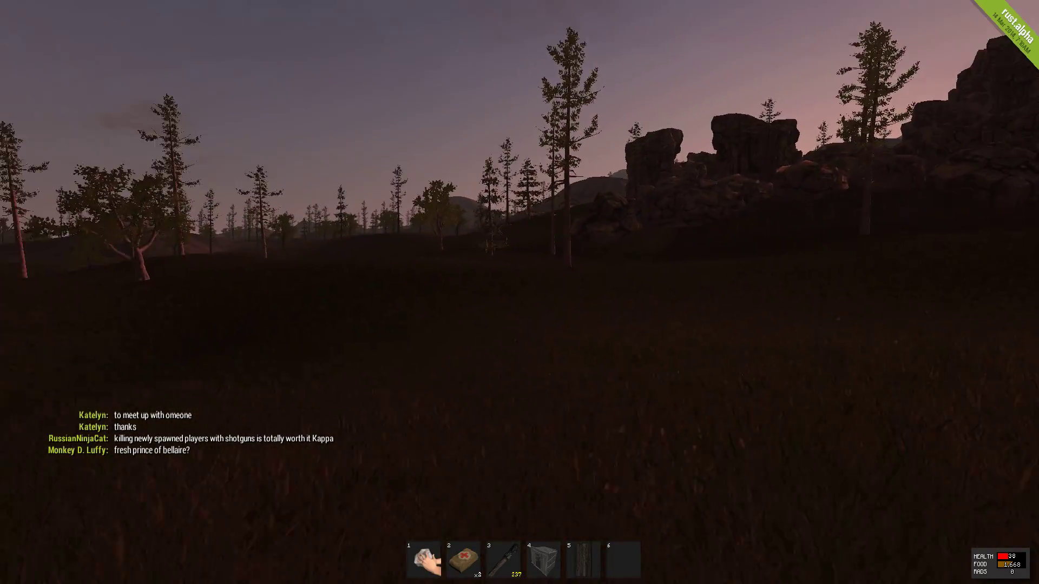
pyautogui.moveTo(519, 292)
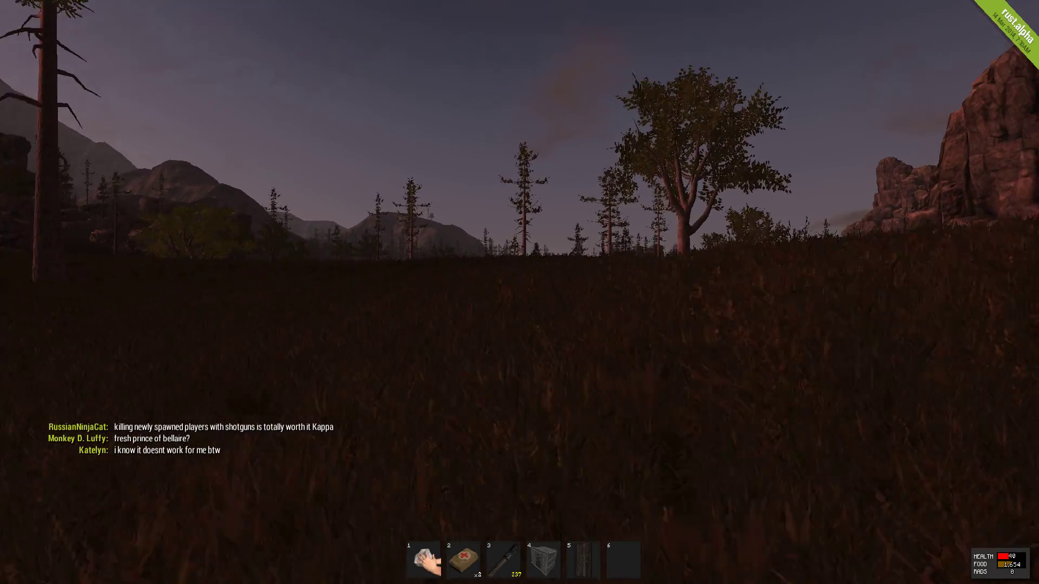
pyautogui.moveTo(519, 292)
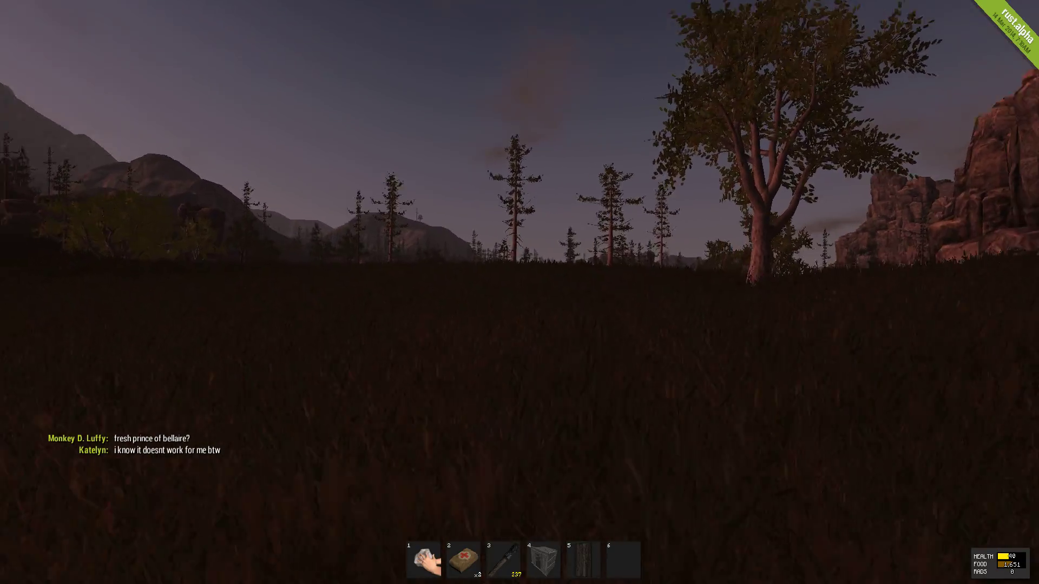
pyautogui.moveTo(519, 292)
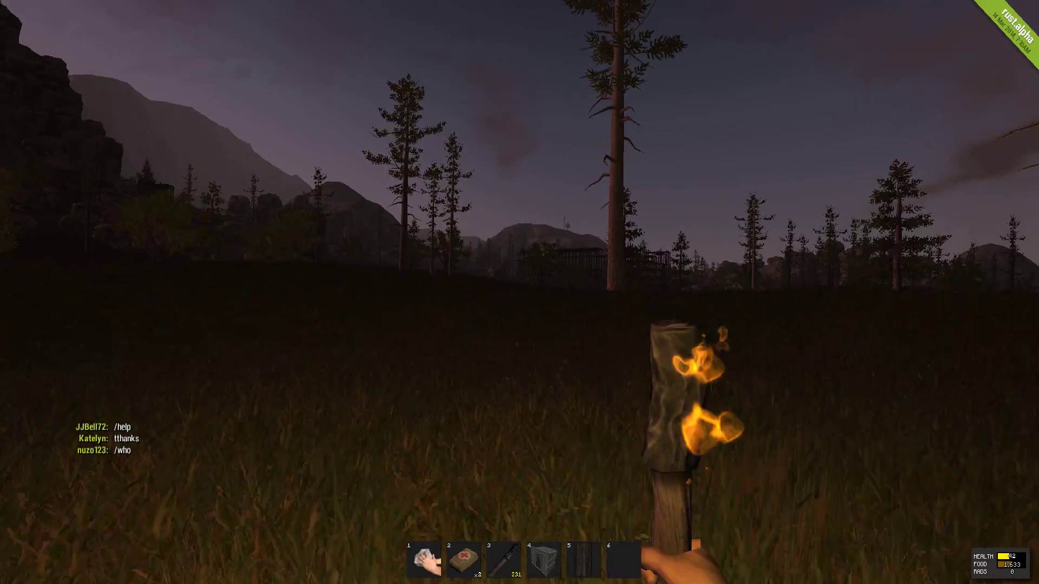
pyautogui.moveTo(519, 292)
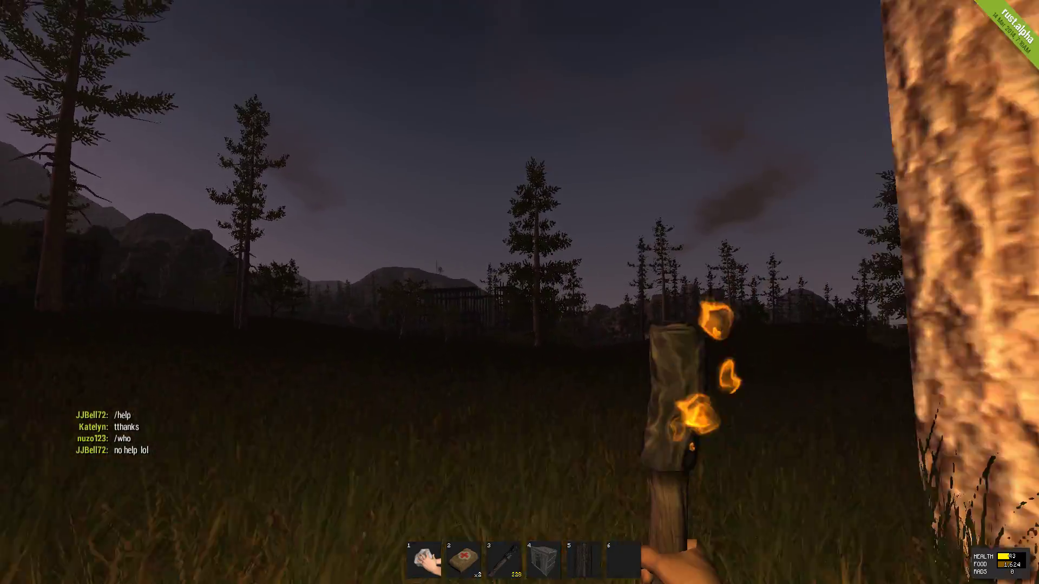
pyautogui.moveTo(520, 292)
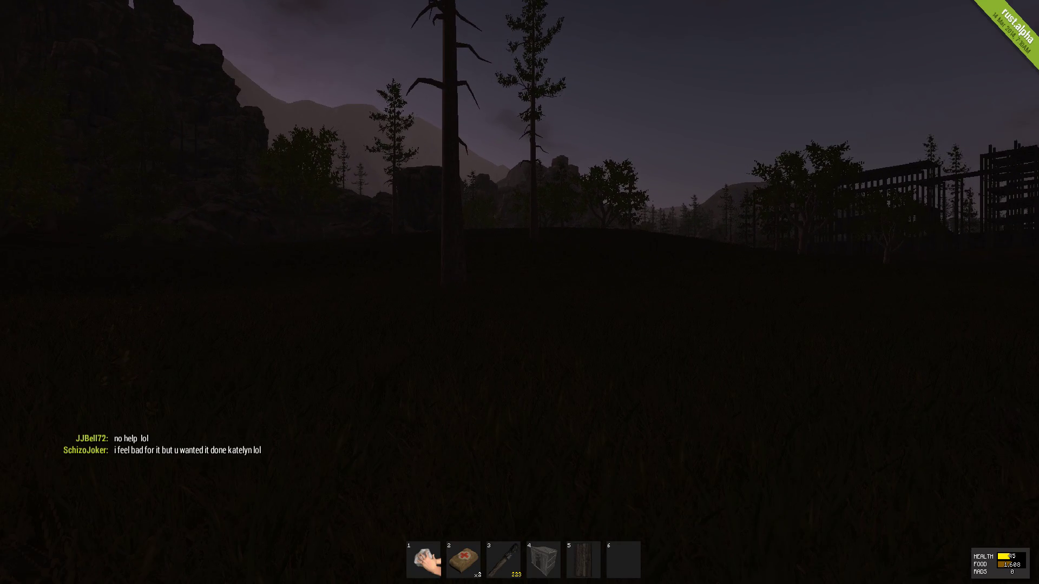
# - Start crafting another wood item from the inventory's crafting panel
pyautogui.press('tab')
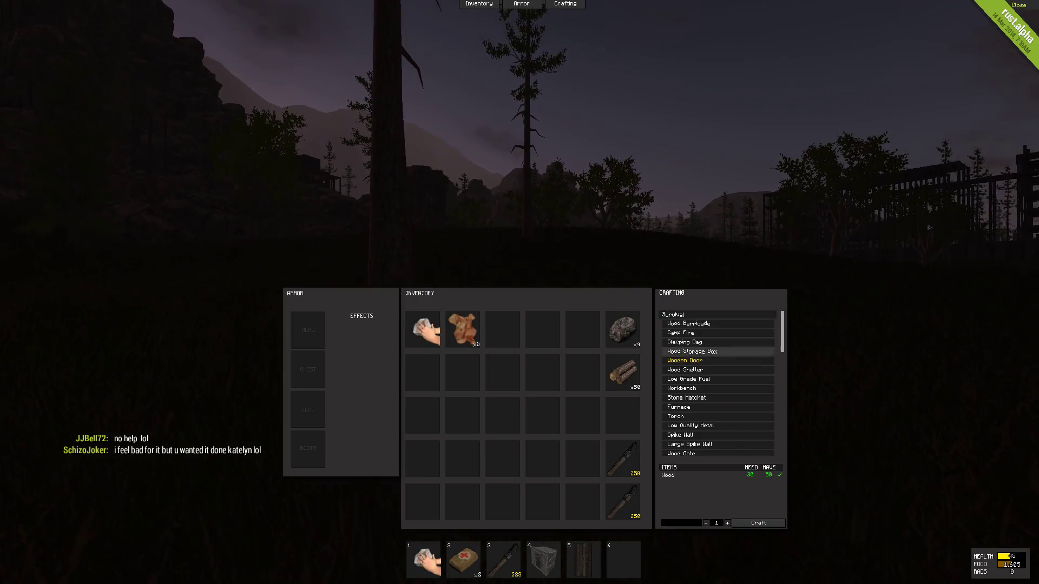
pyautogui.click(678, 331)
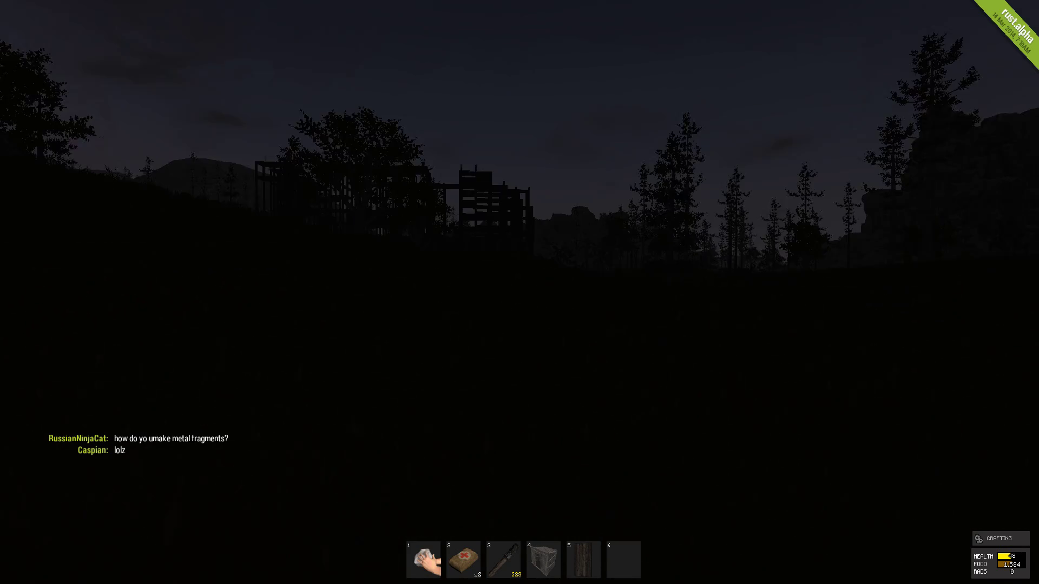
pyautogui.moveTo(519, 292)
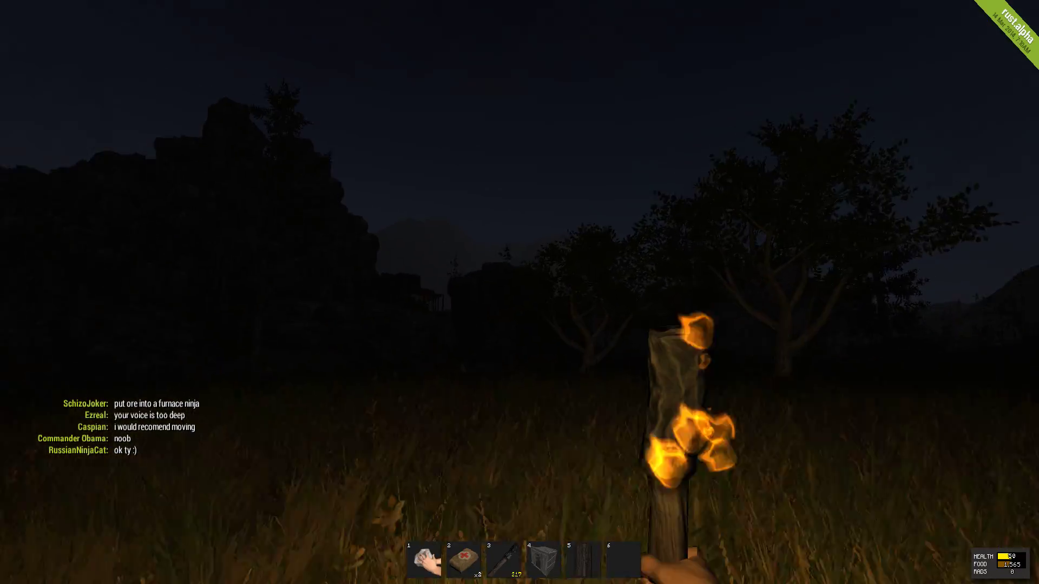
pyautogui.moveTo(519, 292)
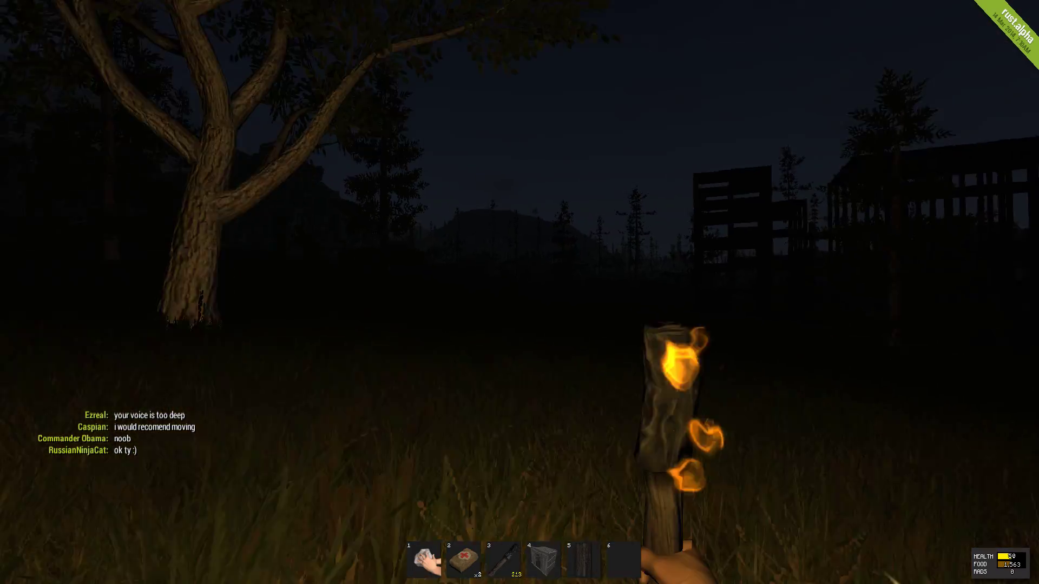
pyautogui.moveTo(519, 292)
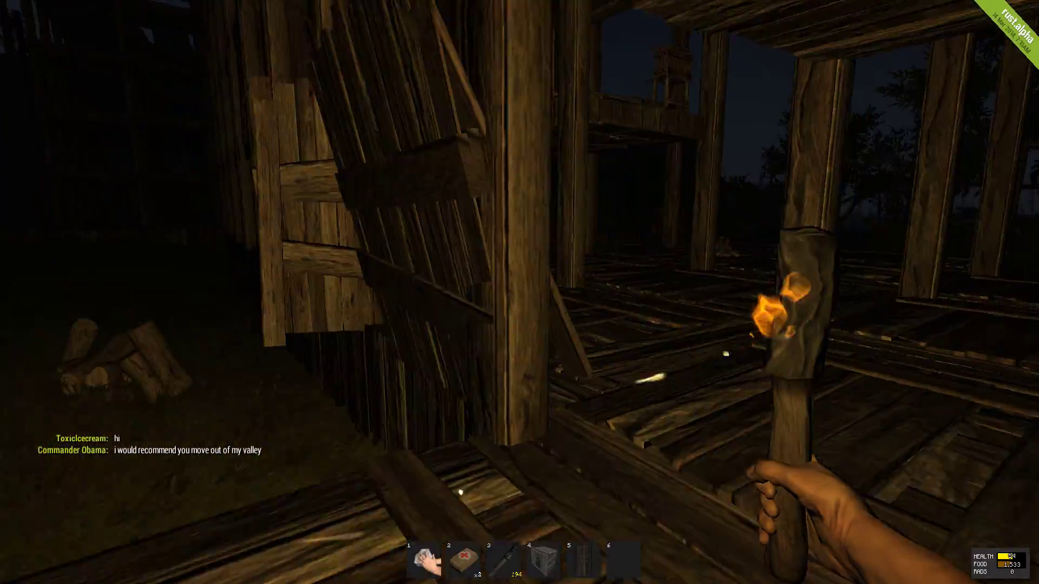
pyautogui.moveTo(519, 293)
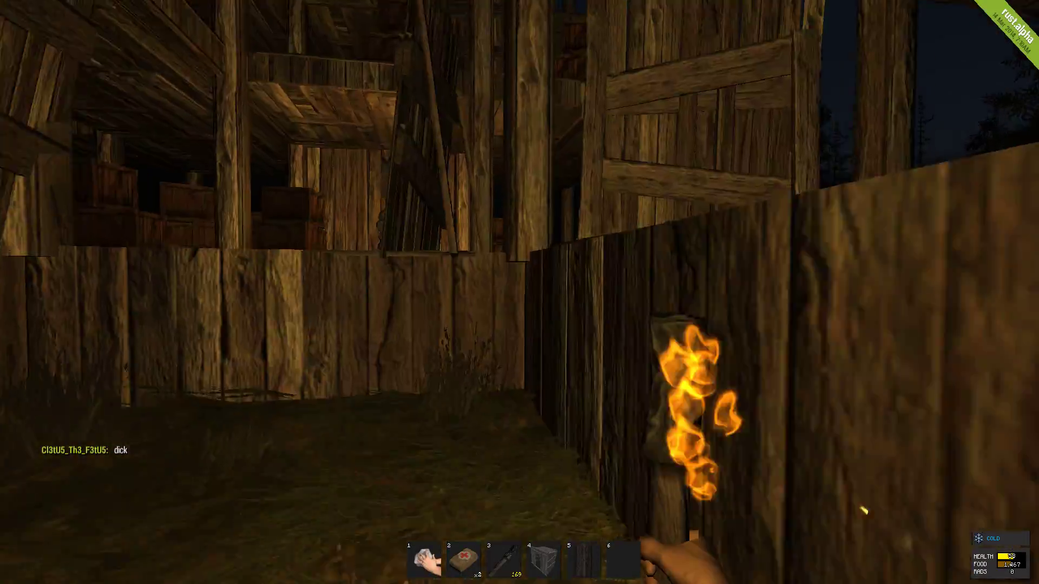
pyautogui.moveTo(519, 292)
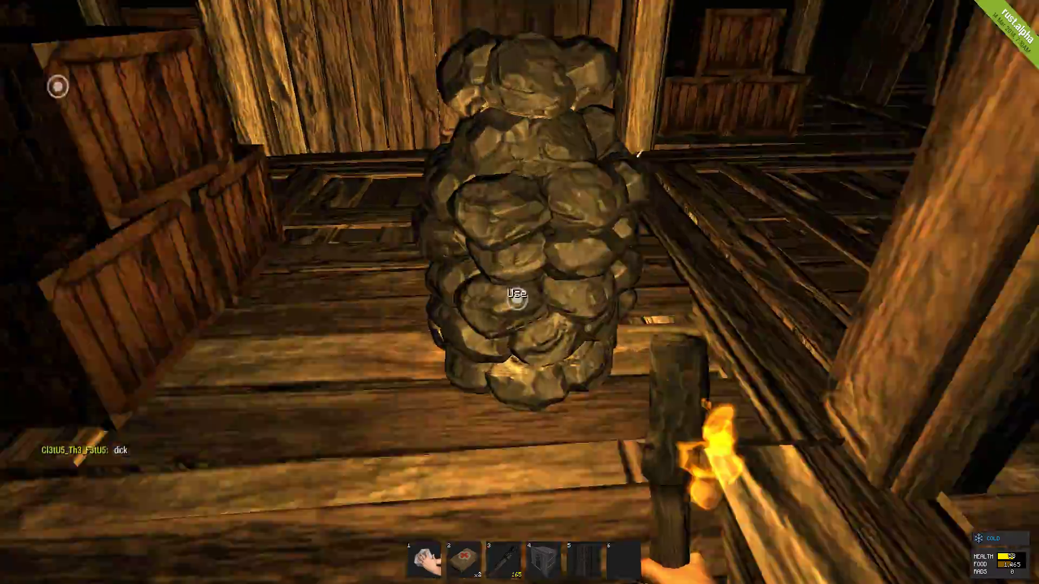
# - Move from the ore pile onto the building's open plank deck to place a campfire
pyautogui.click(513, 295)
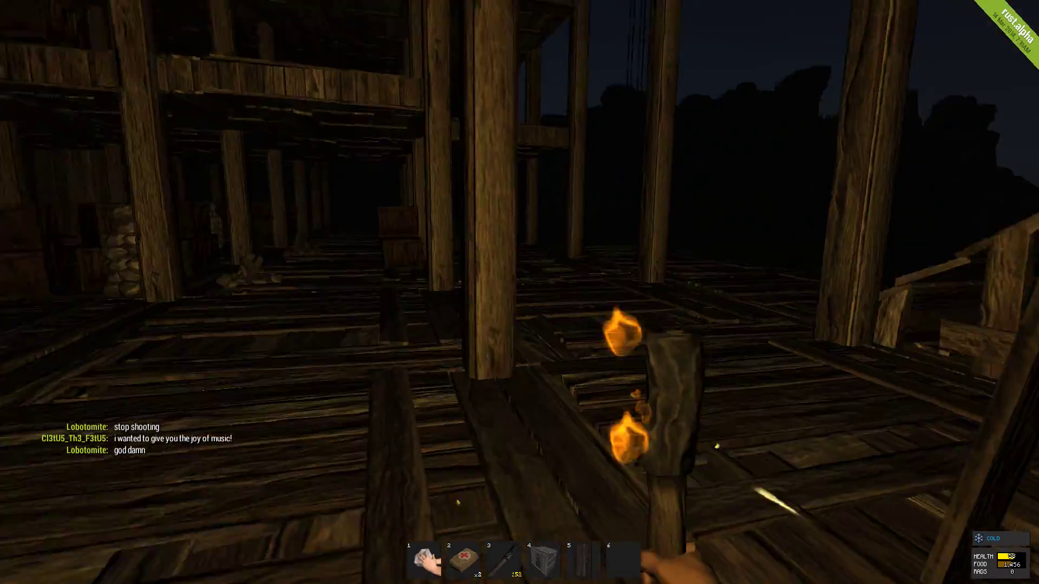
pyautogui.moveTo(520, 292)
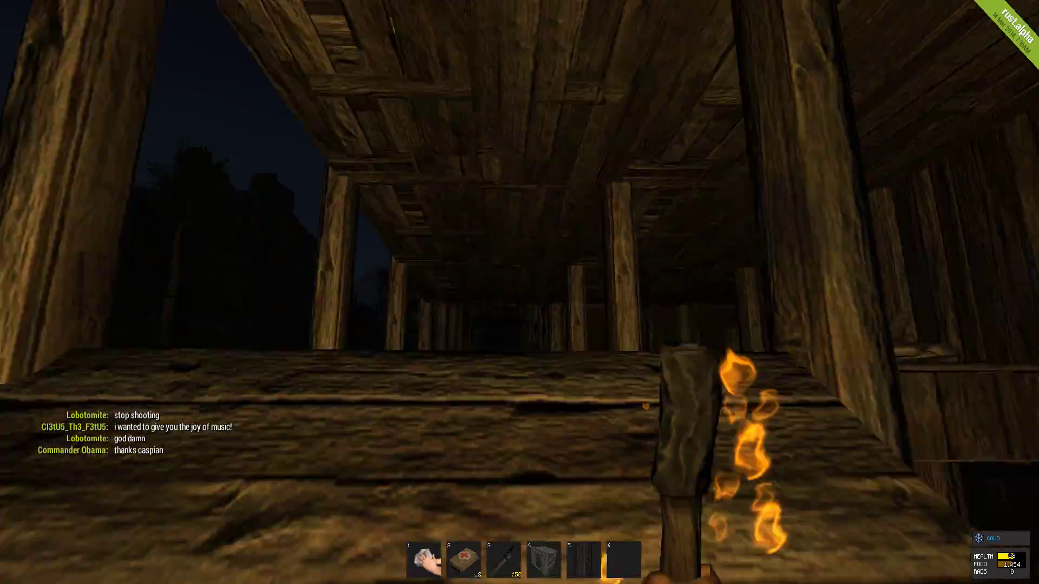
pyautogui.moveTo(520, 292)
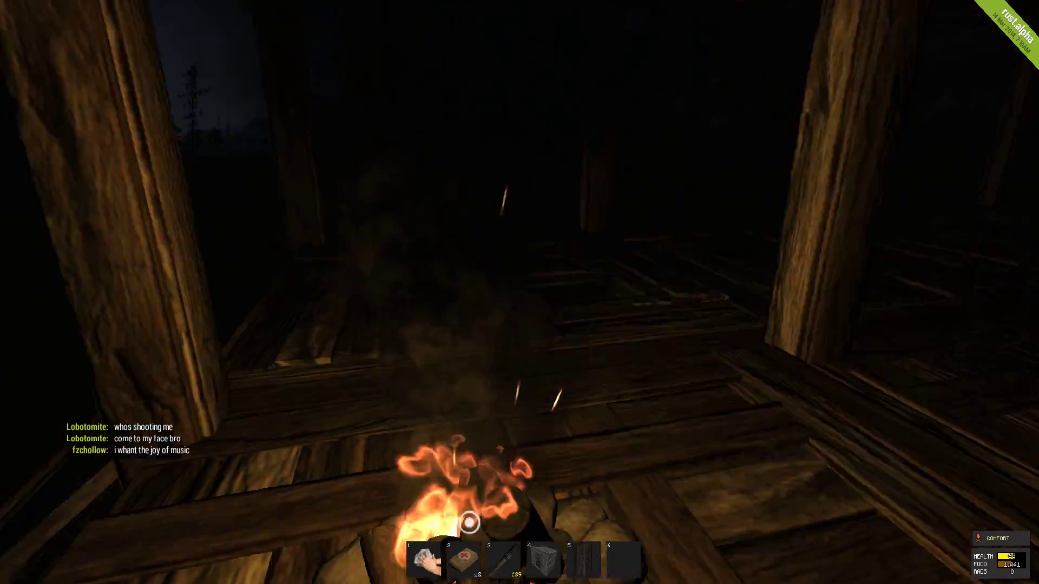
# - Bring up the inventory beside the lit campfire while warming up and regaining health
pyautogui.press('Tab')
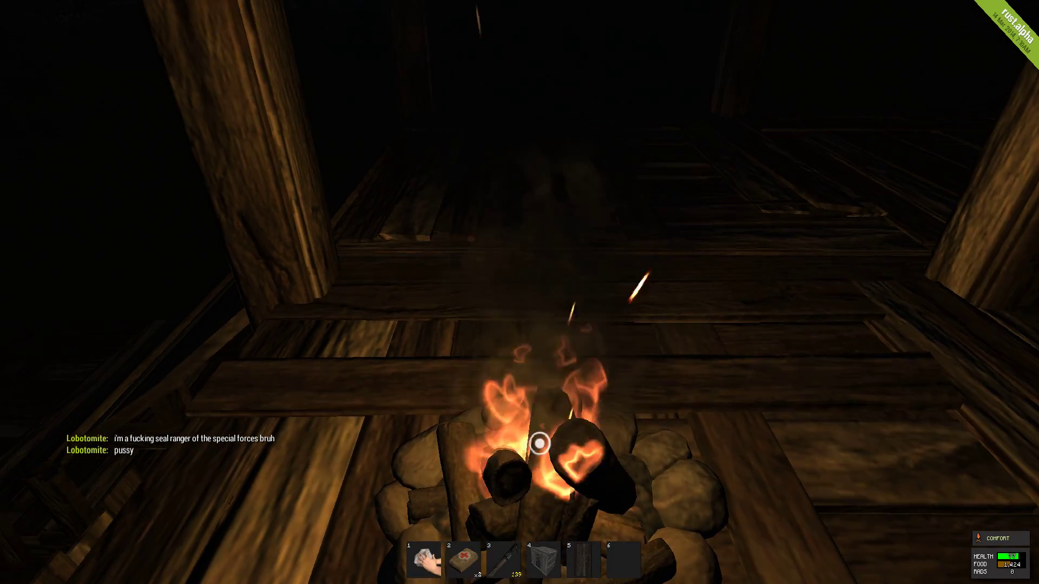
pyautogui.moveTo(520, 292)
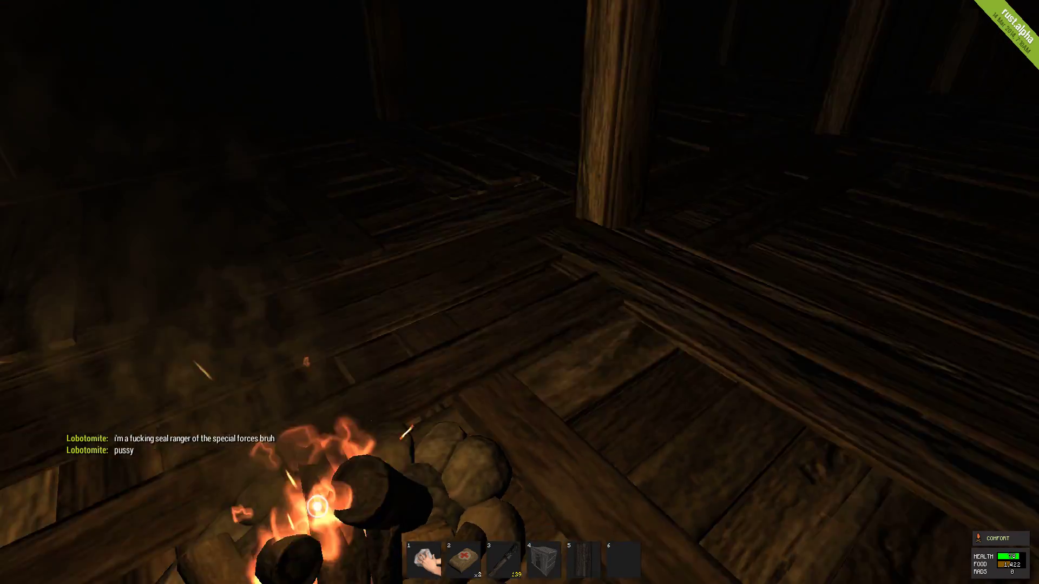